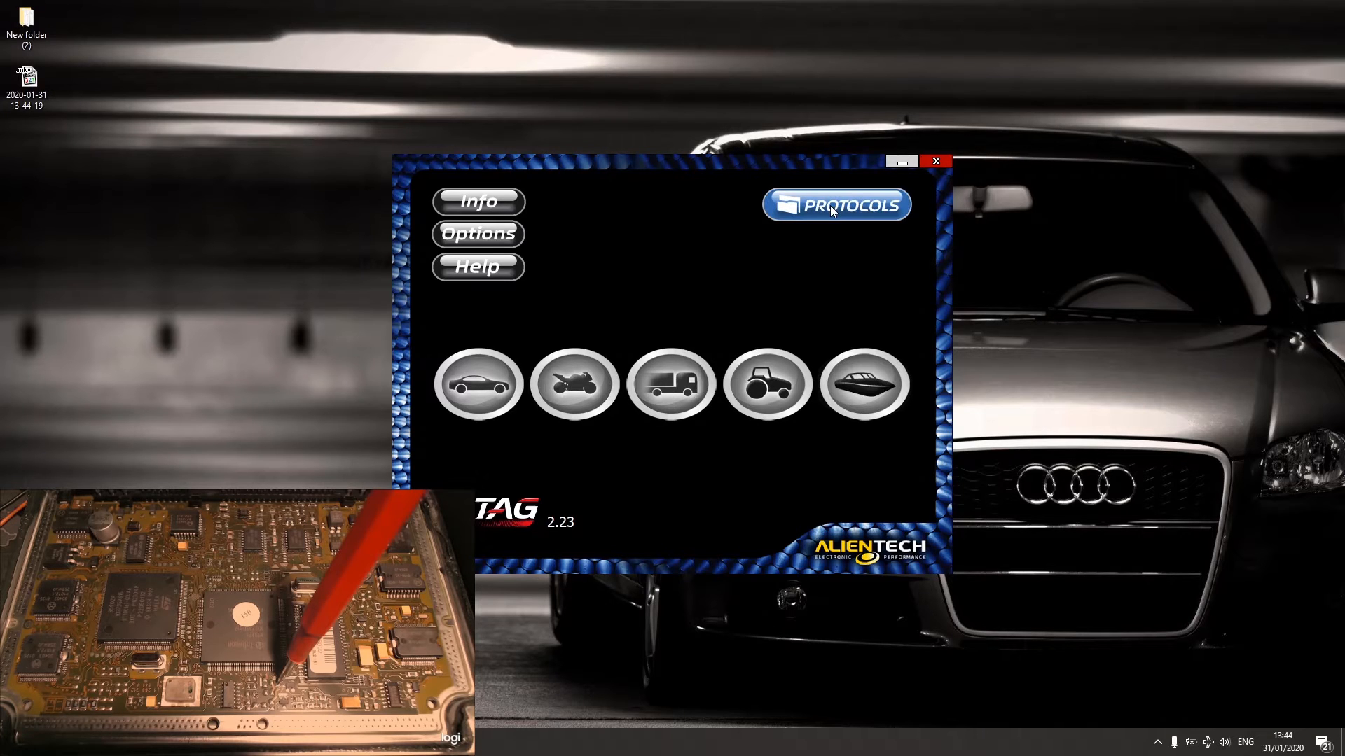
Back out of the vehicle list and select BOSCH ME7.1.1 VAG HW I under BOOTLOADER ST10Fxxx.
click(476, 384)
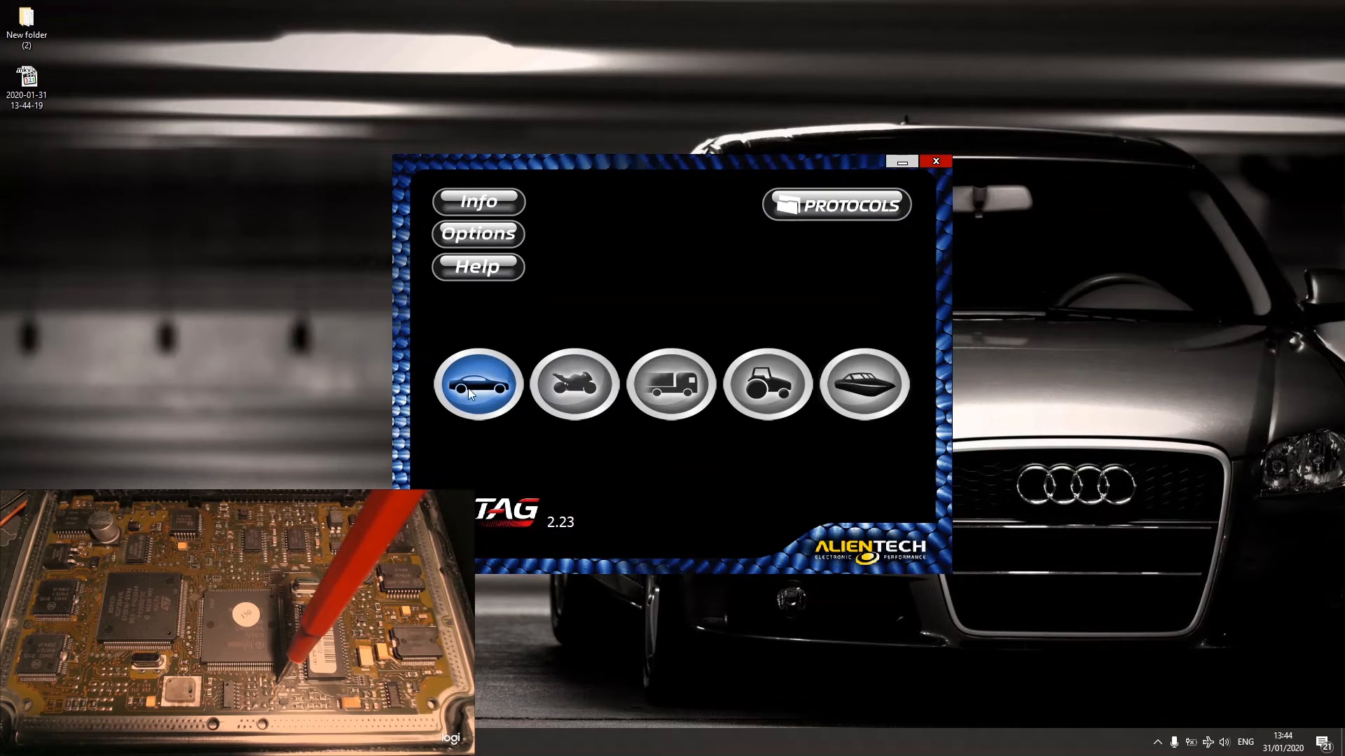
click(476, 384)
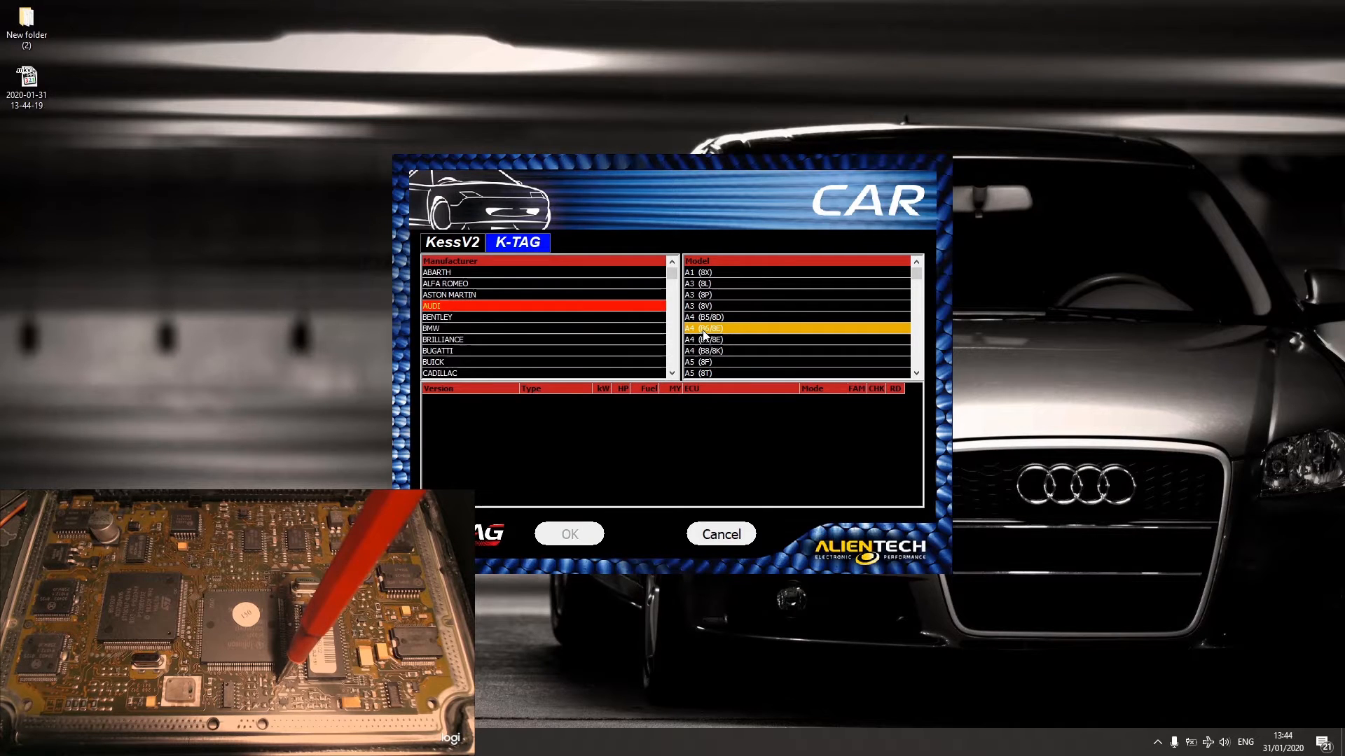
click(707, 328)
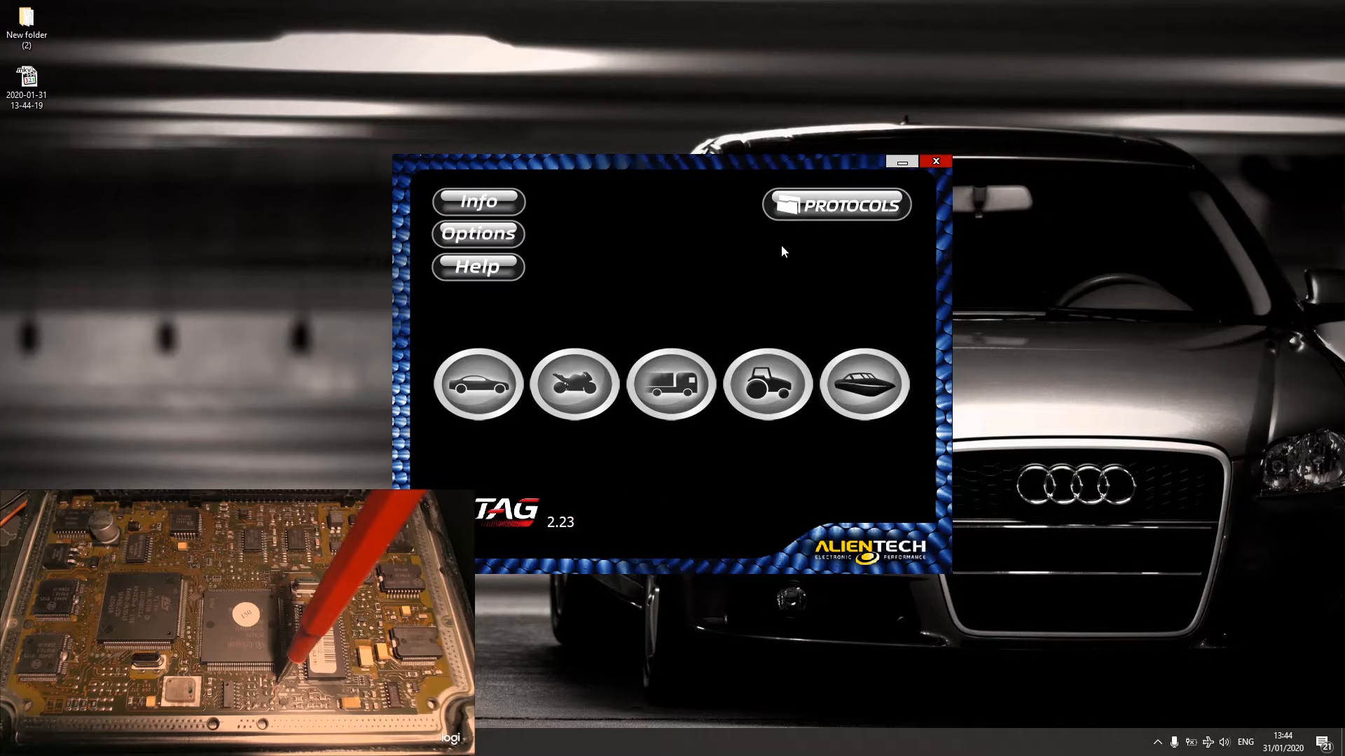
click(834, 204)
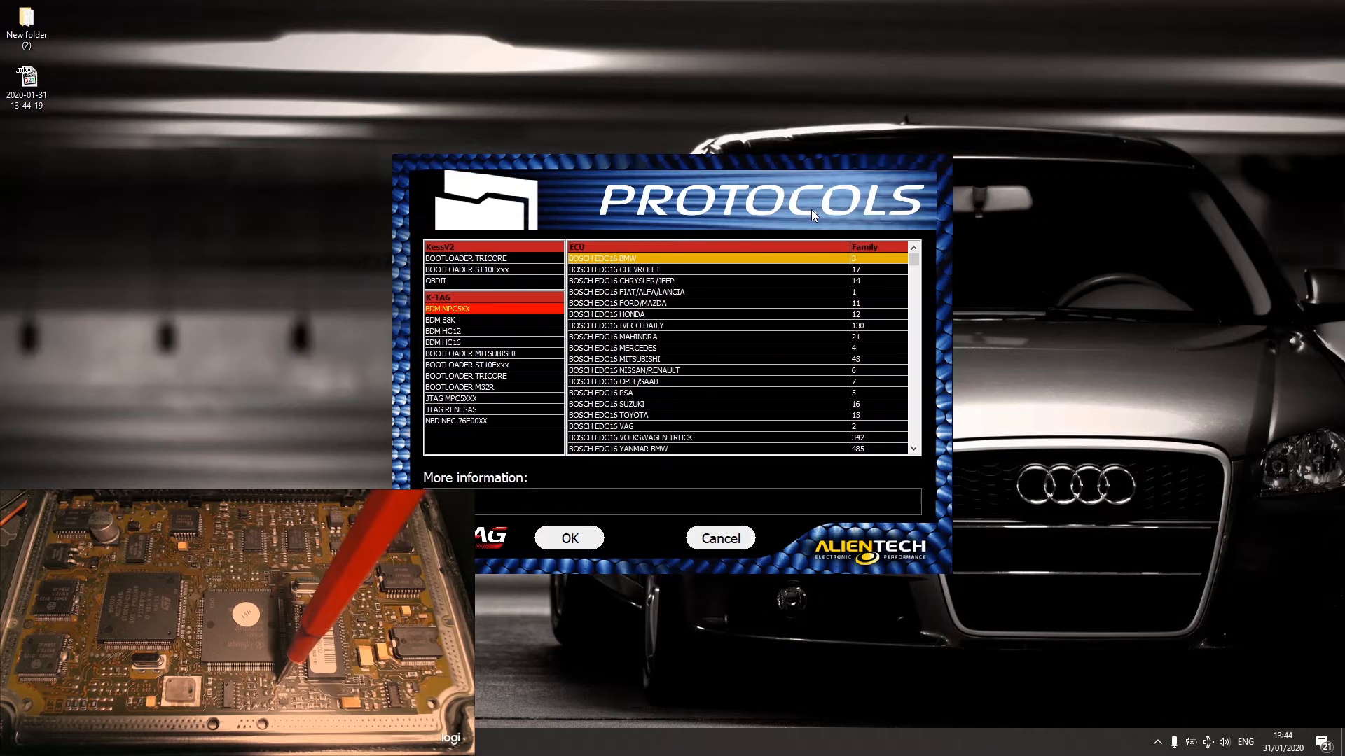
click(469, 364)
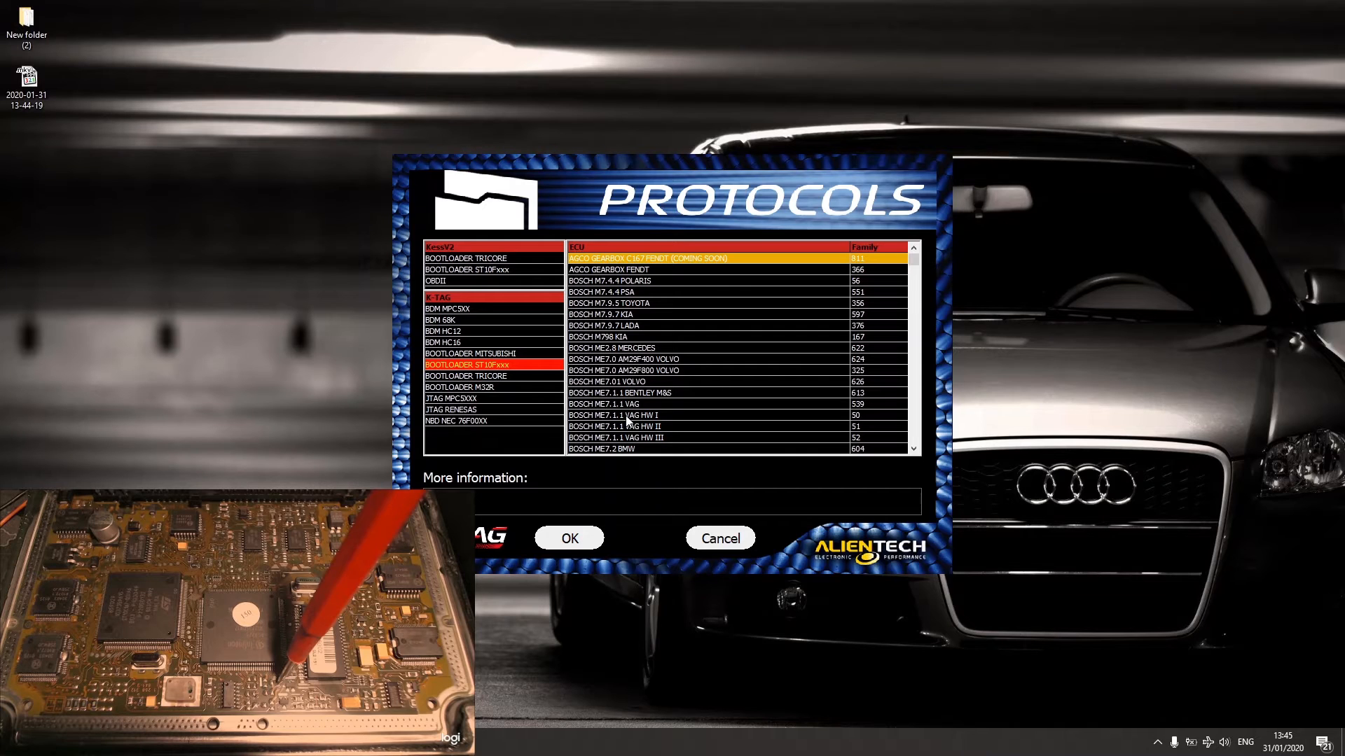
click(616, 414)
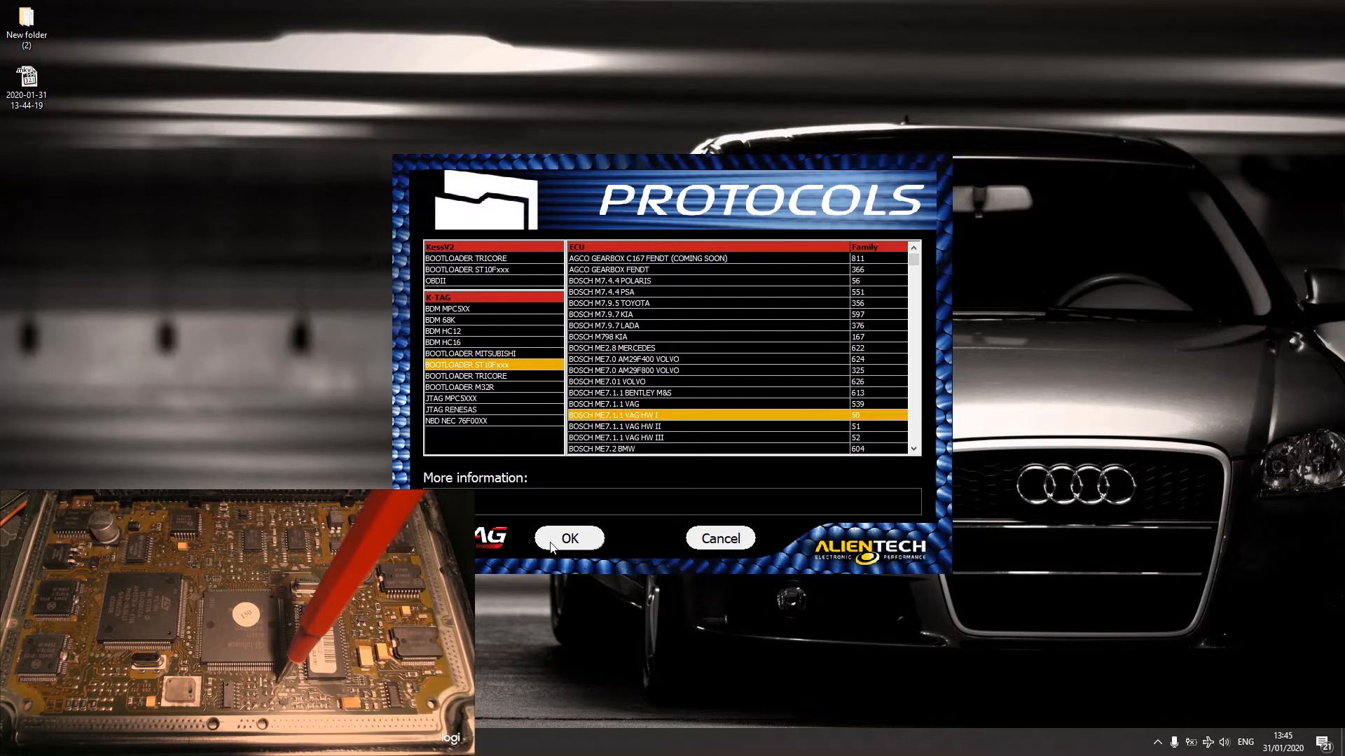
Confirm the protocol and scroll the Family 50 instructions down to the boot pin and pinout table.
click(569, 538)
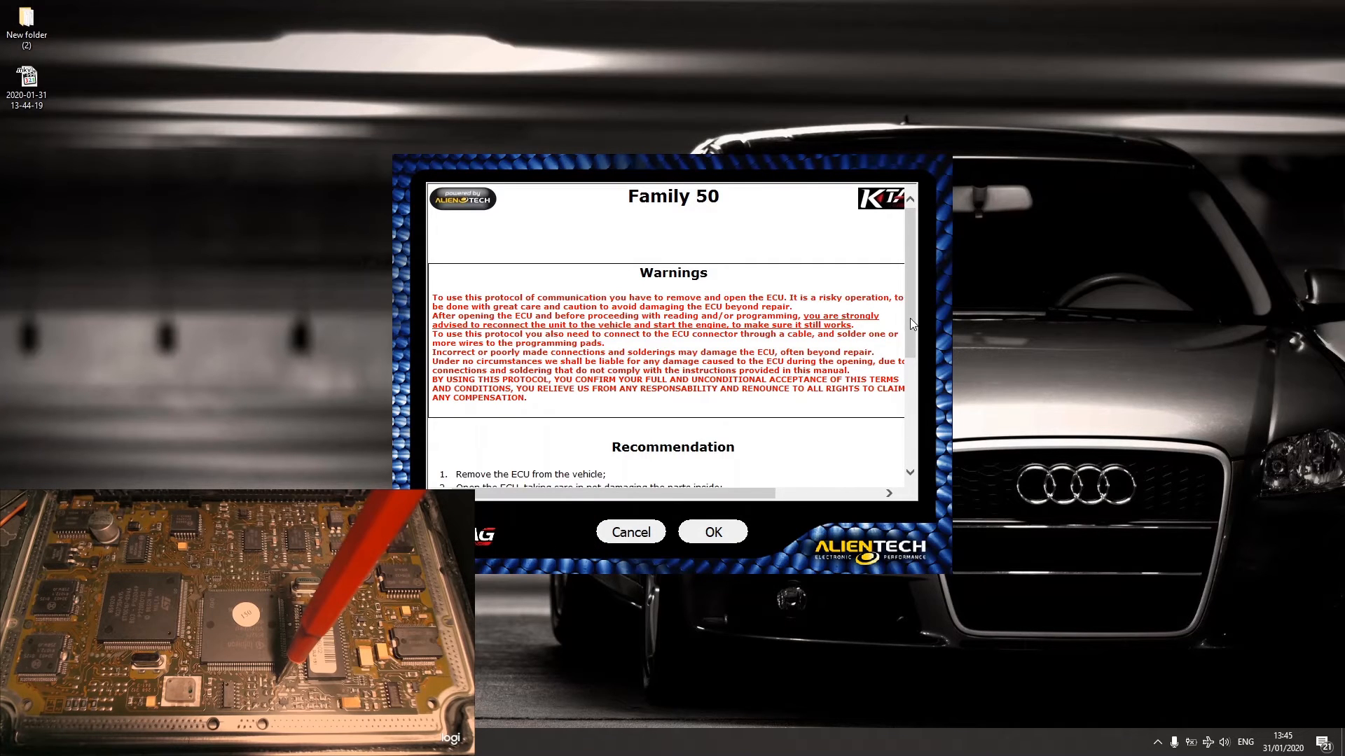
scroll(down, 3)
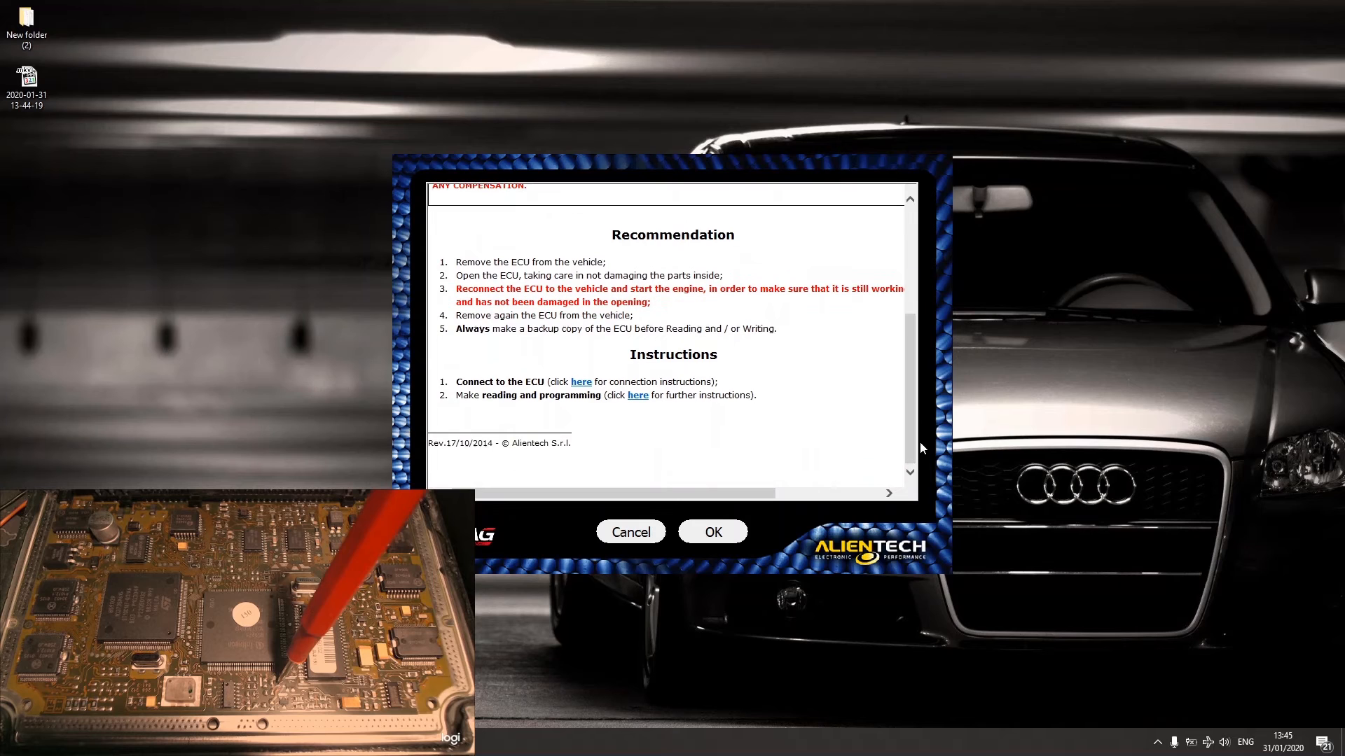
scroll(down, 3)
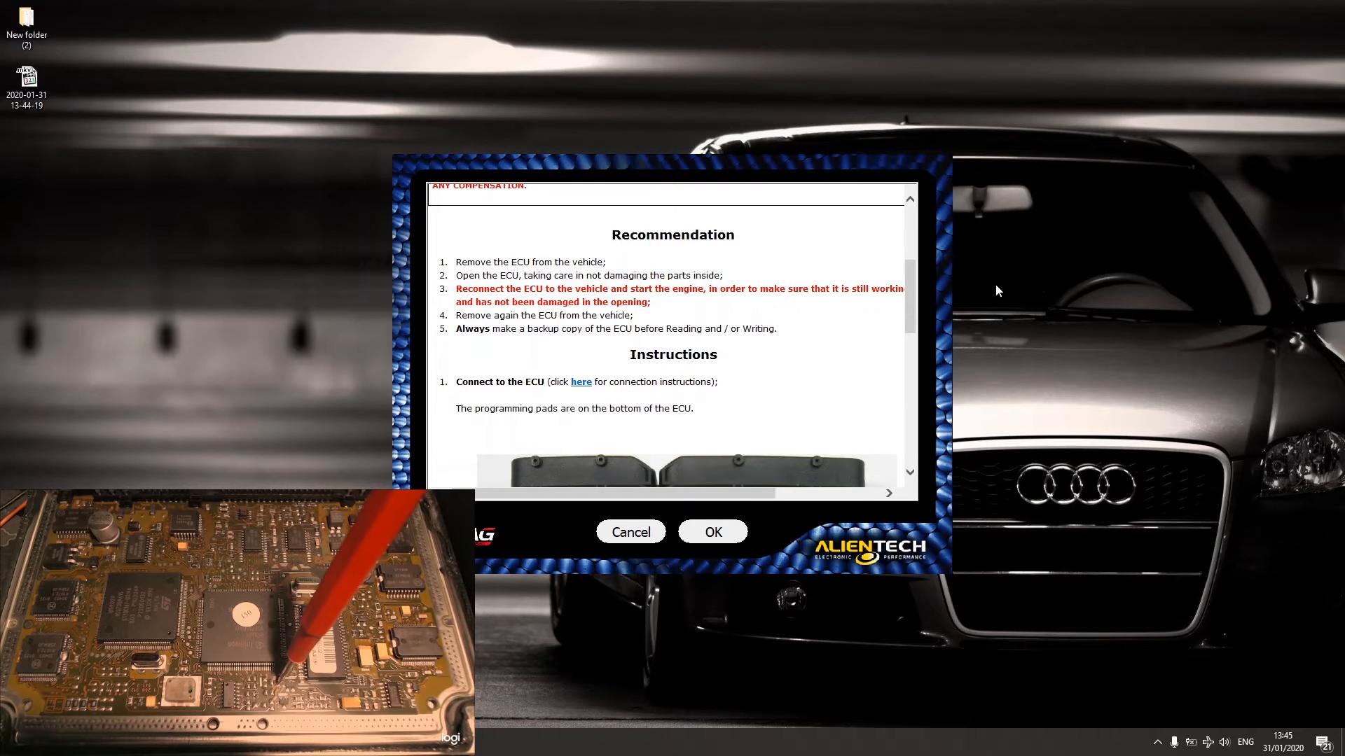
scroll(down, 3)
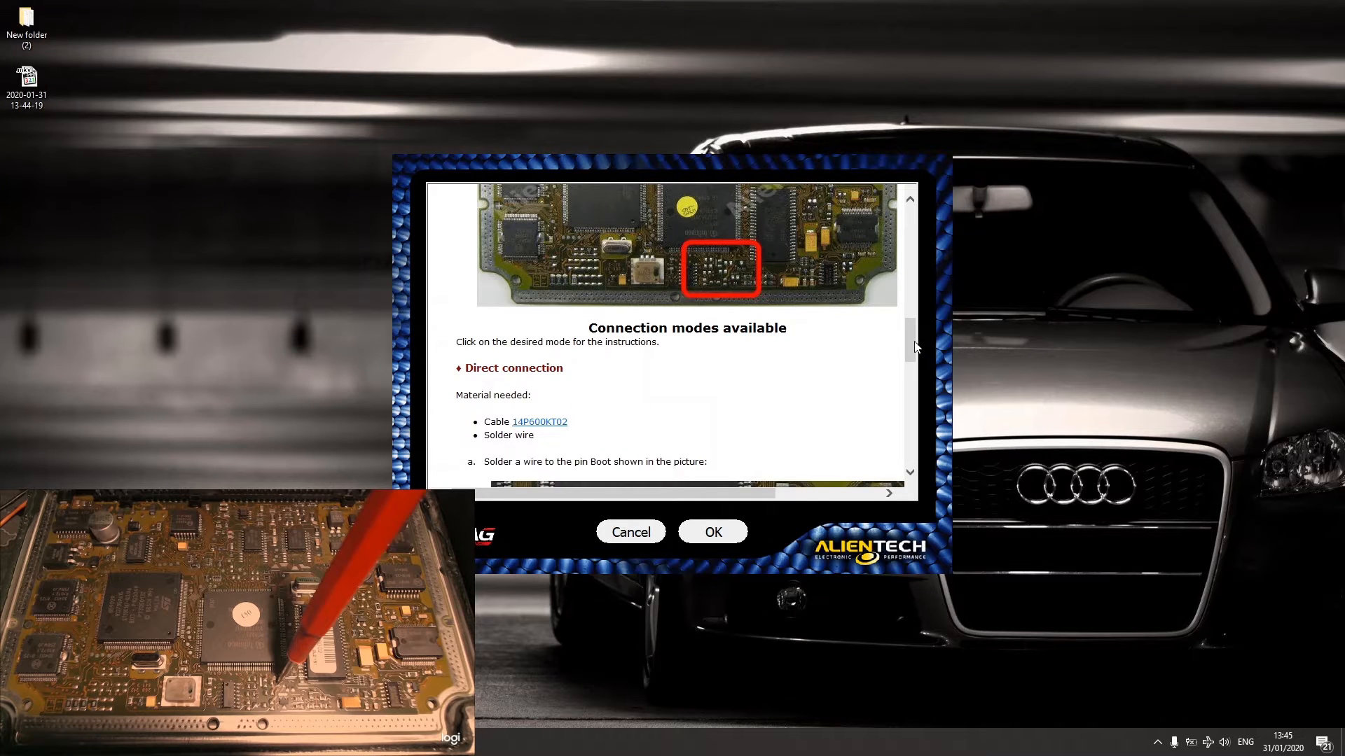
scroll(down, 3)
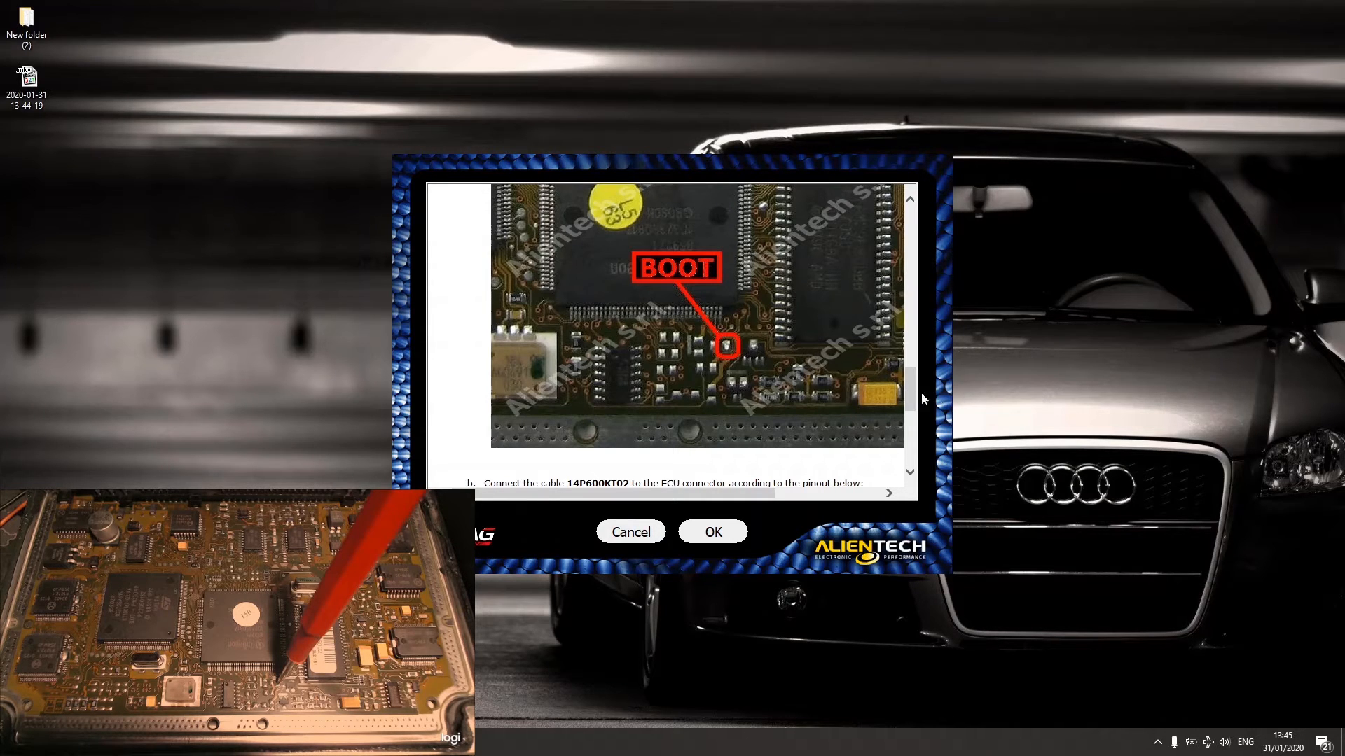
scroll(down, 3)
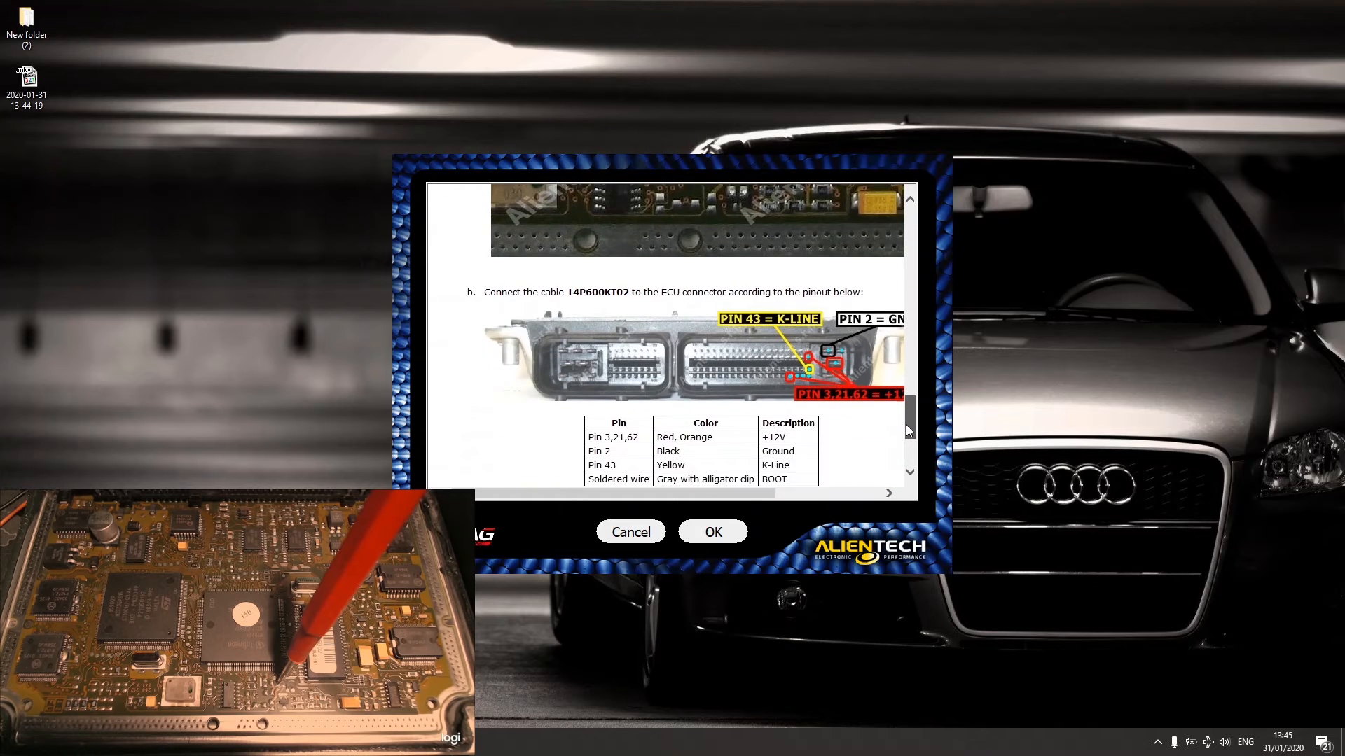
scroll(down, 3)
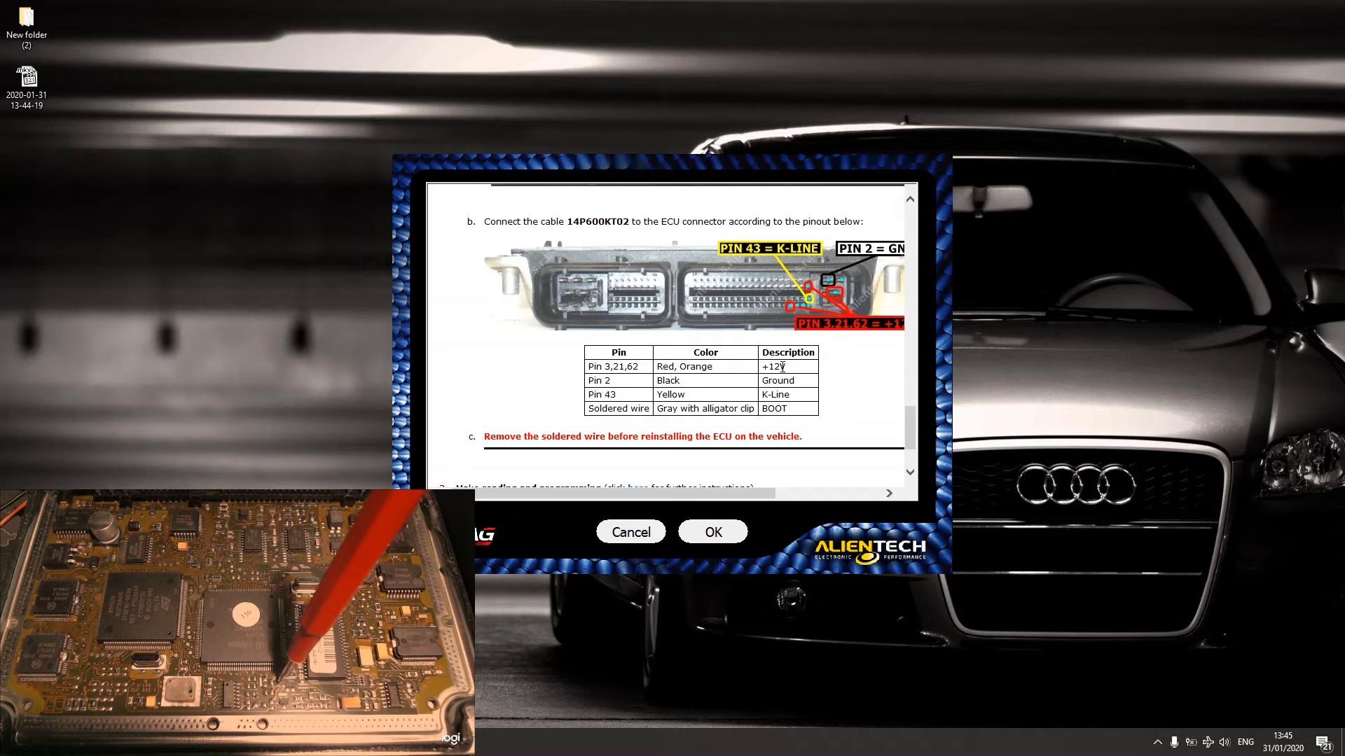
mouse_move(785, 396)
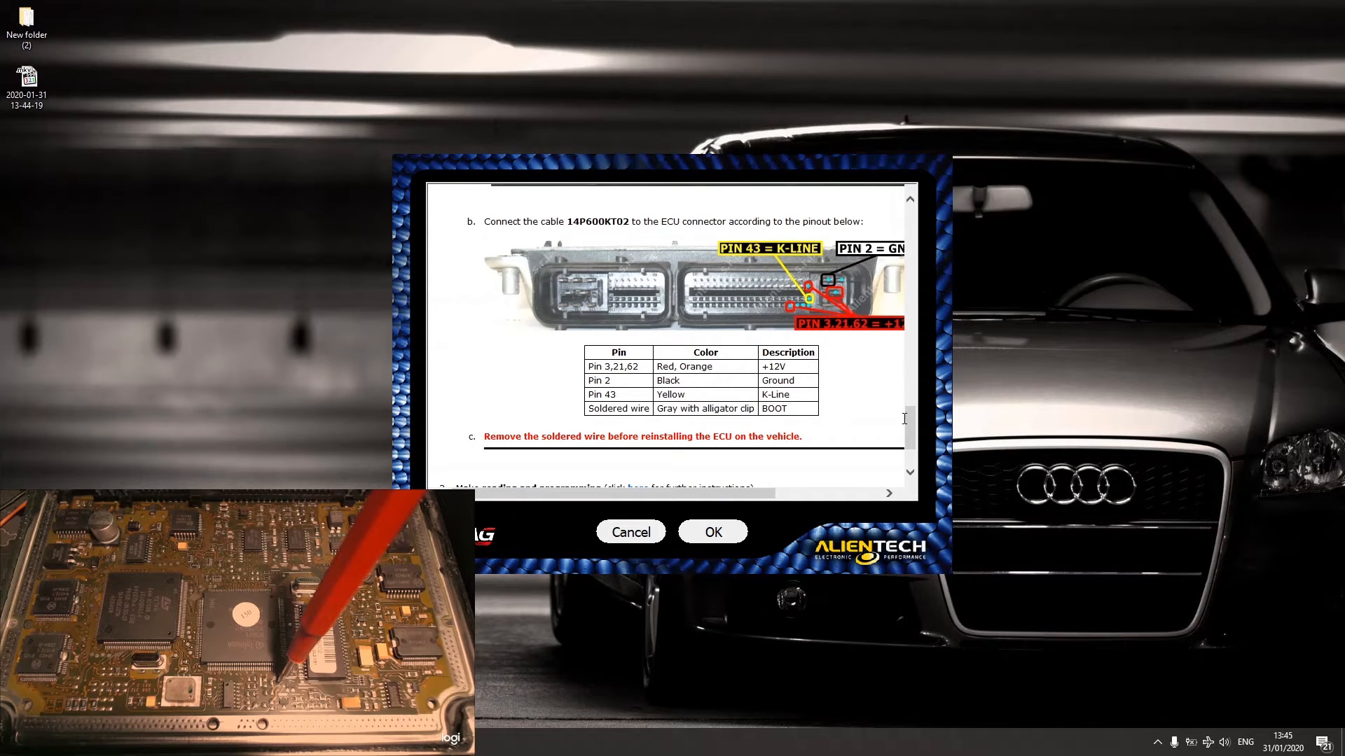
scroll(down, 3)
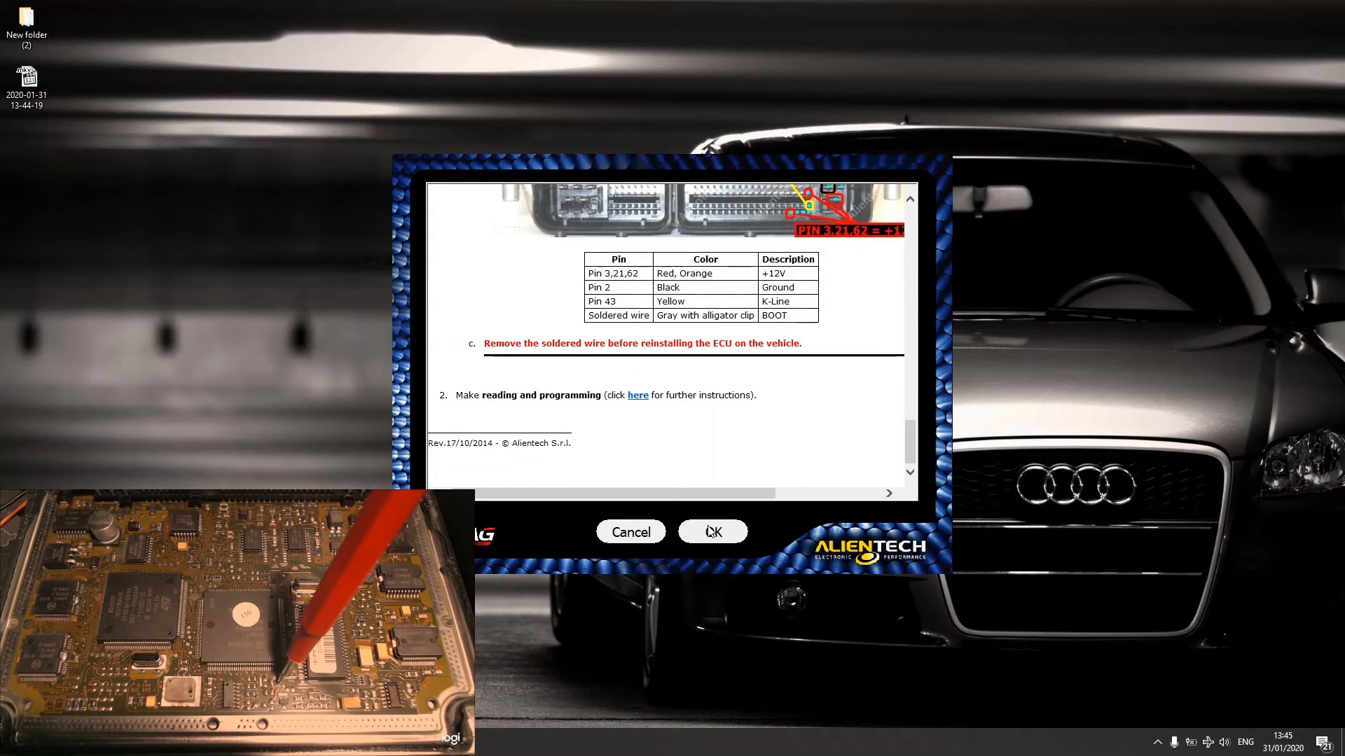
Accept the connection instructions and run the full Backup read until it reaches 100%.
click(712, 532)
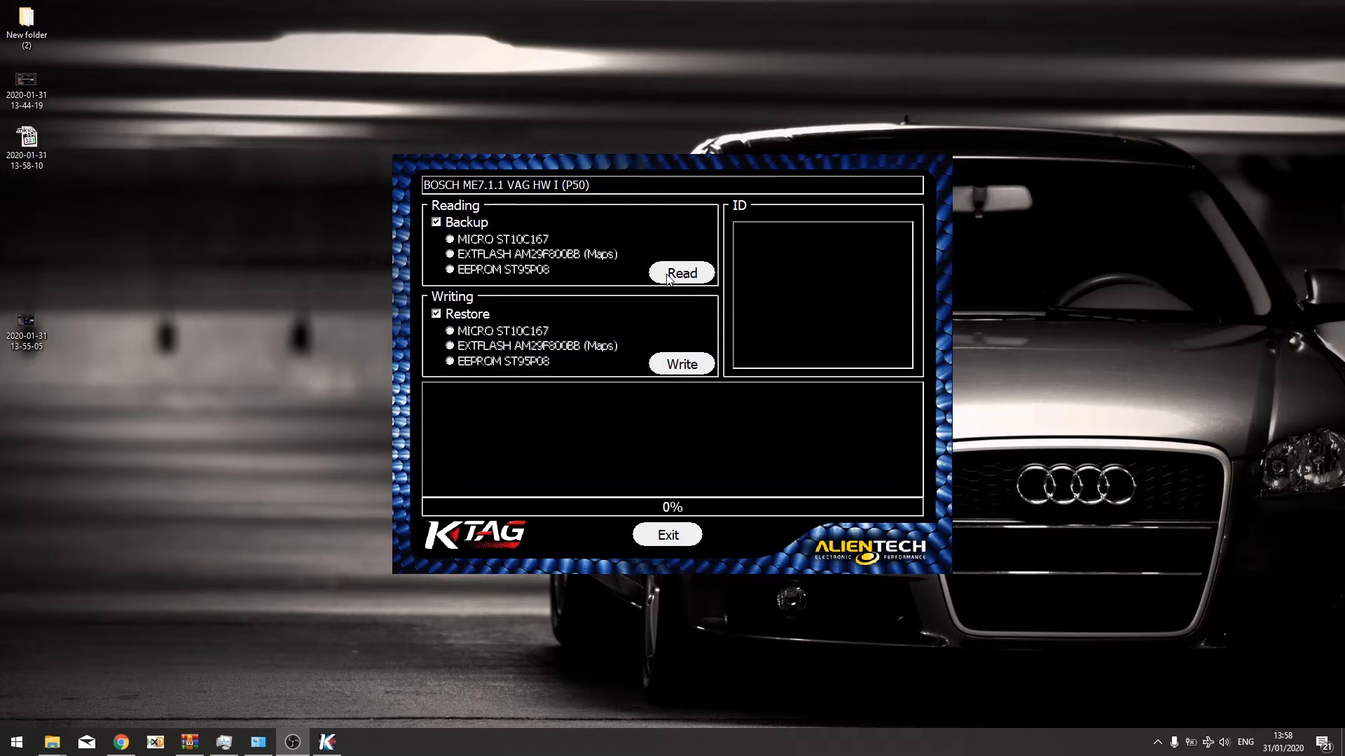
click(680, 273)
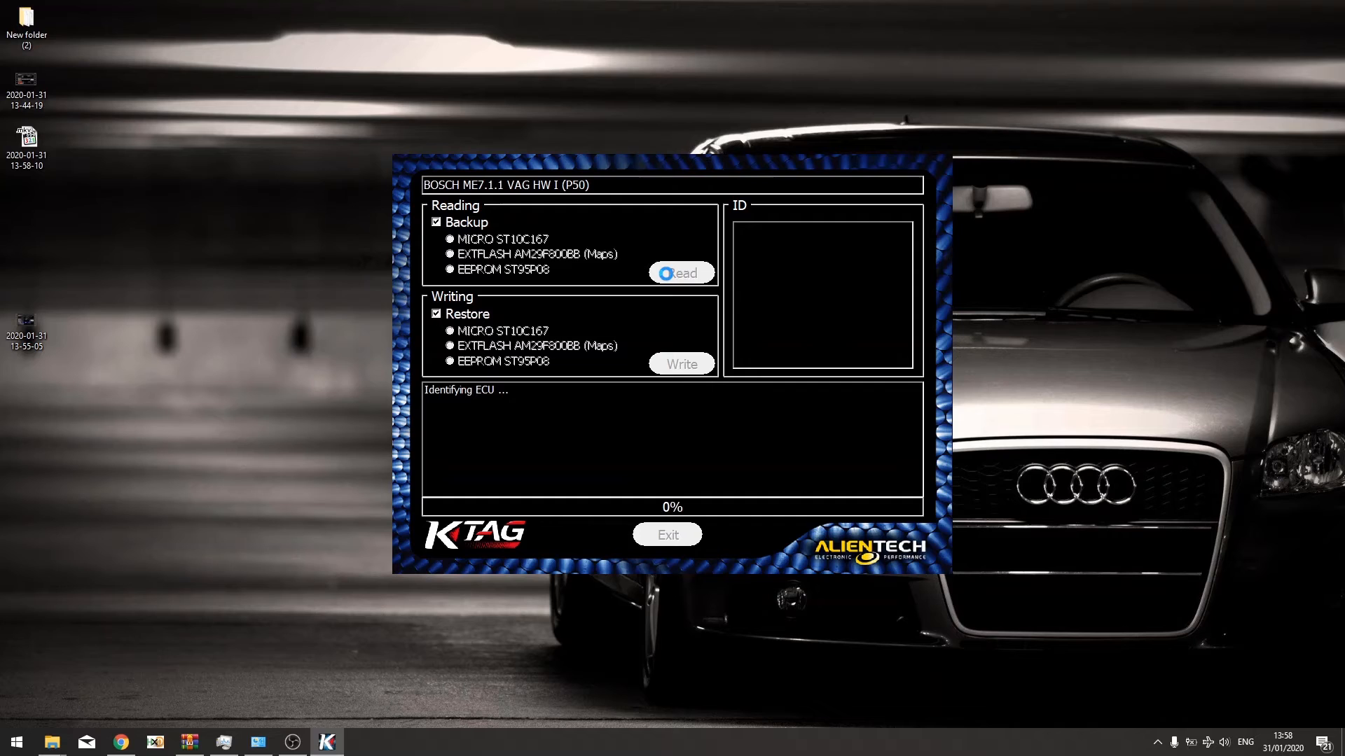
click(681, 273)
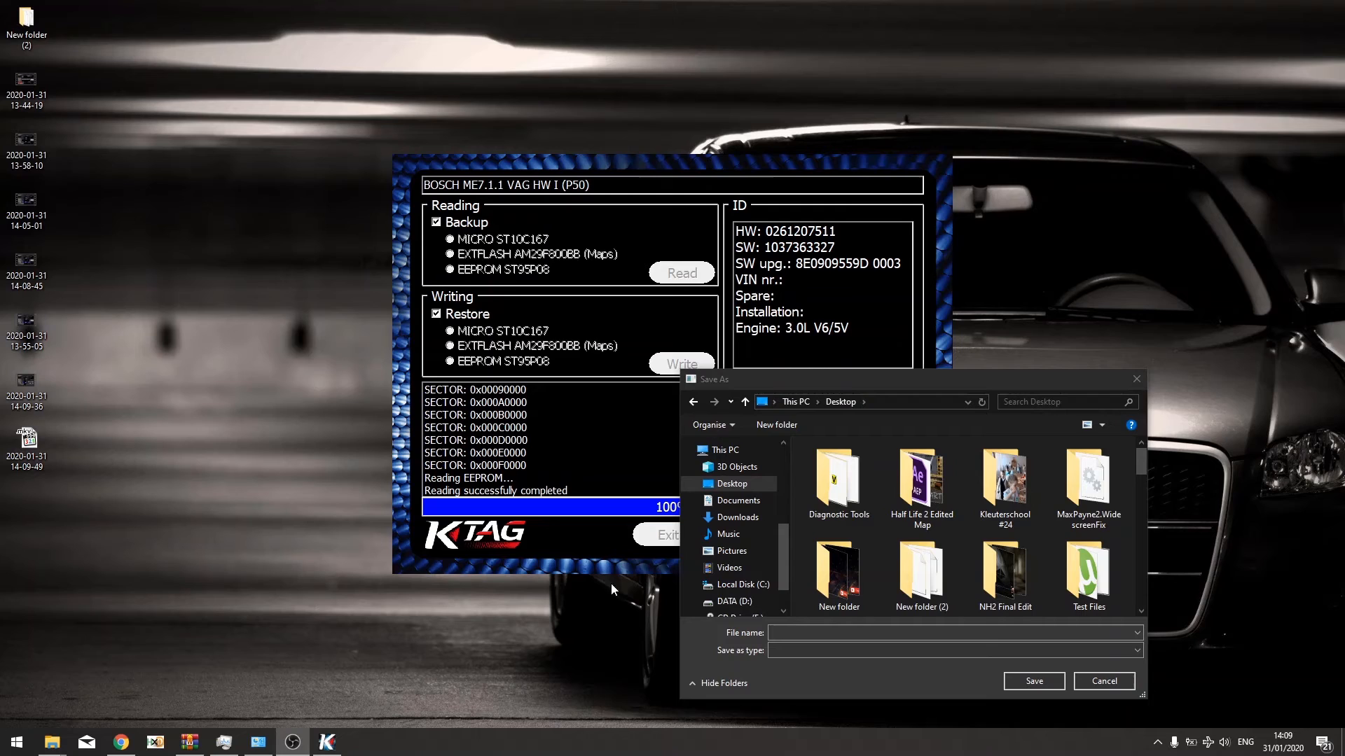
mouse_move(801, 655)
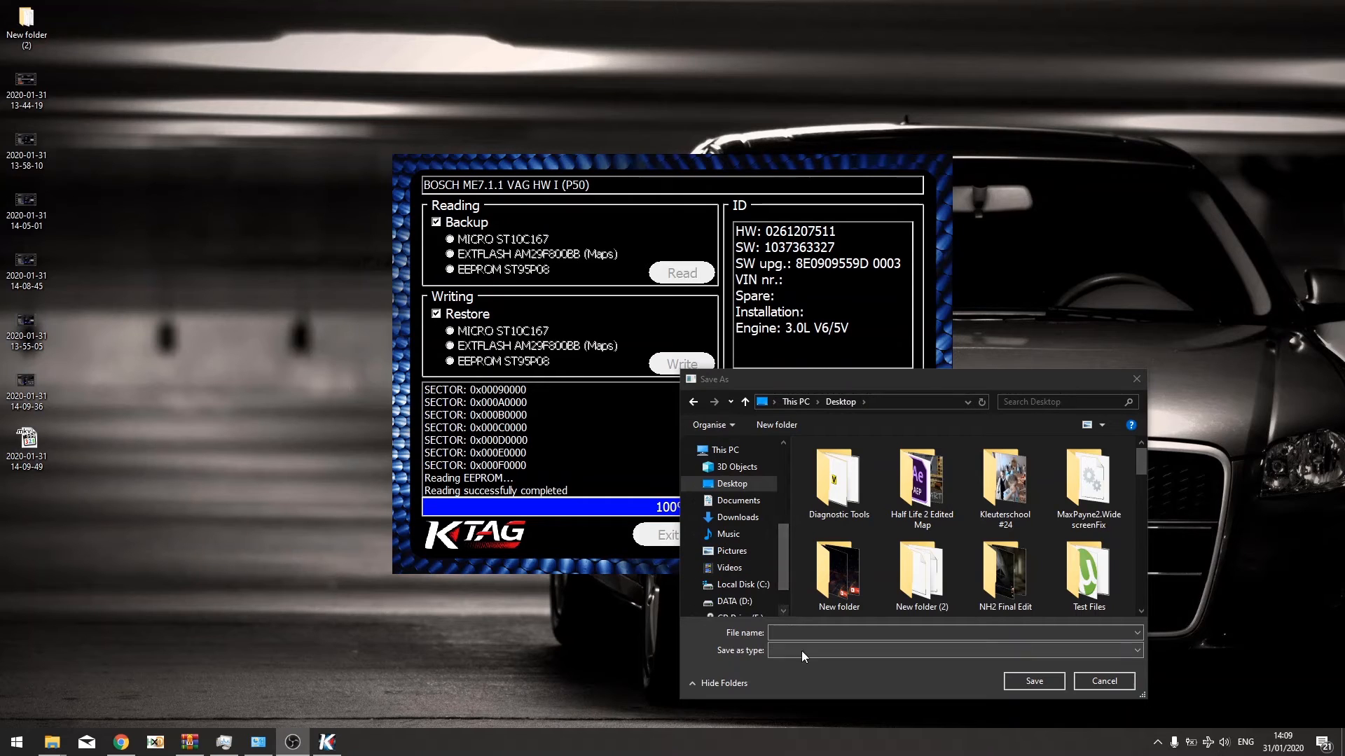
Save the backup to the desktop as AUDIREAD1, agreeing to separate files, and acknowledge completion.
click(952, 633)
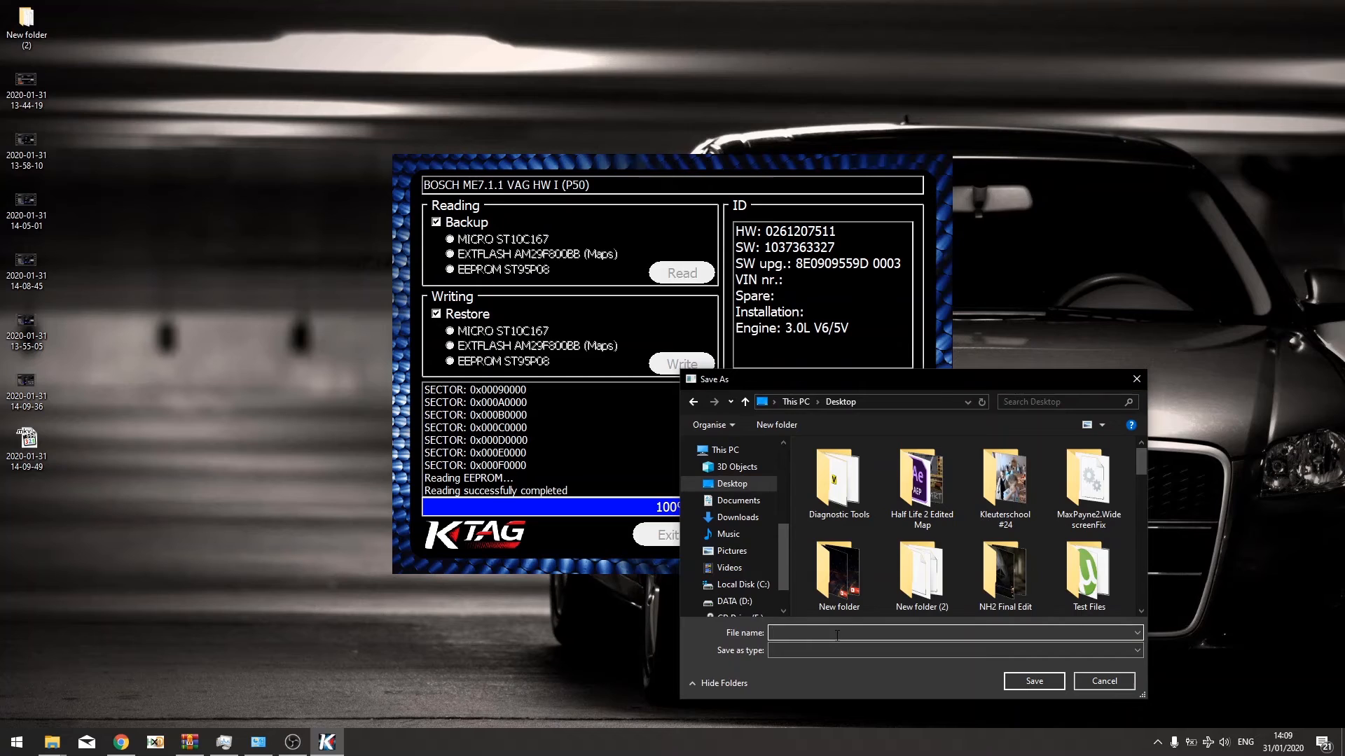
text(AUDI)
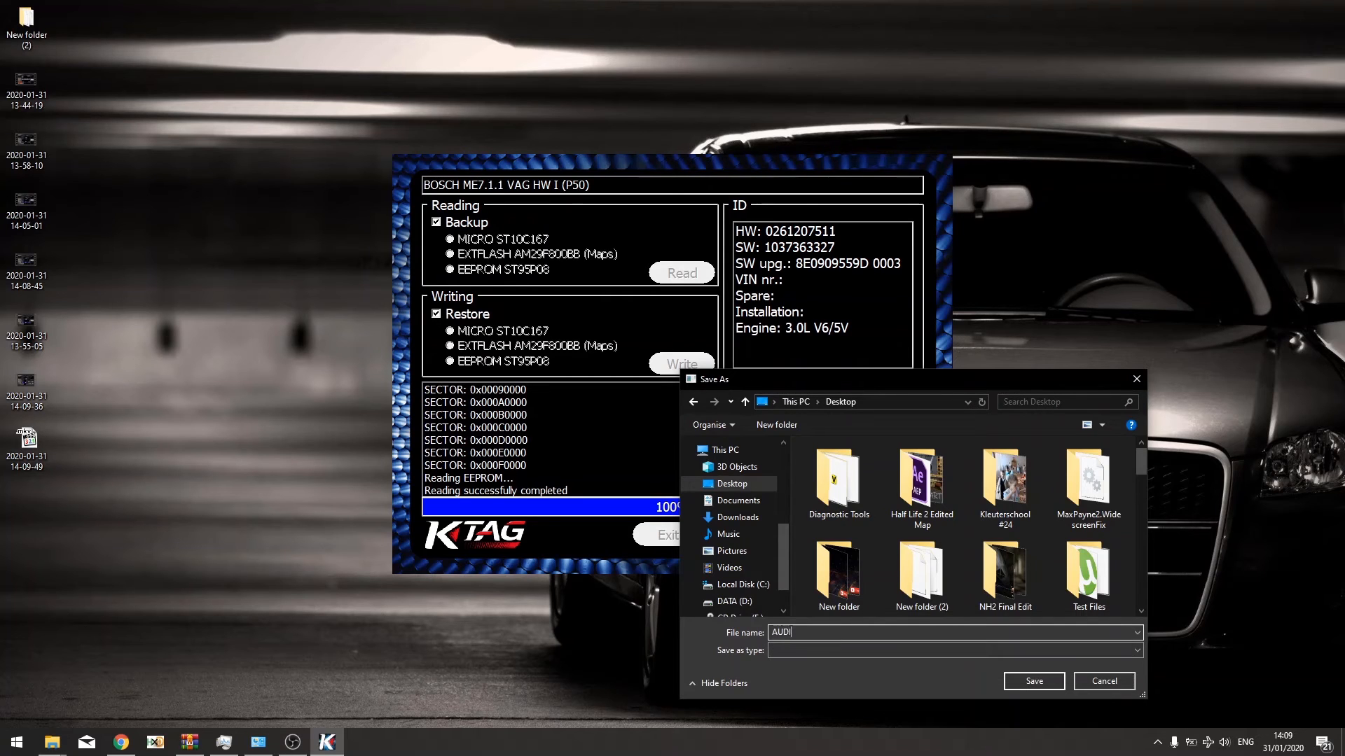
text(READ1)
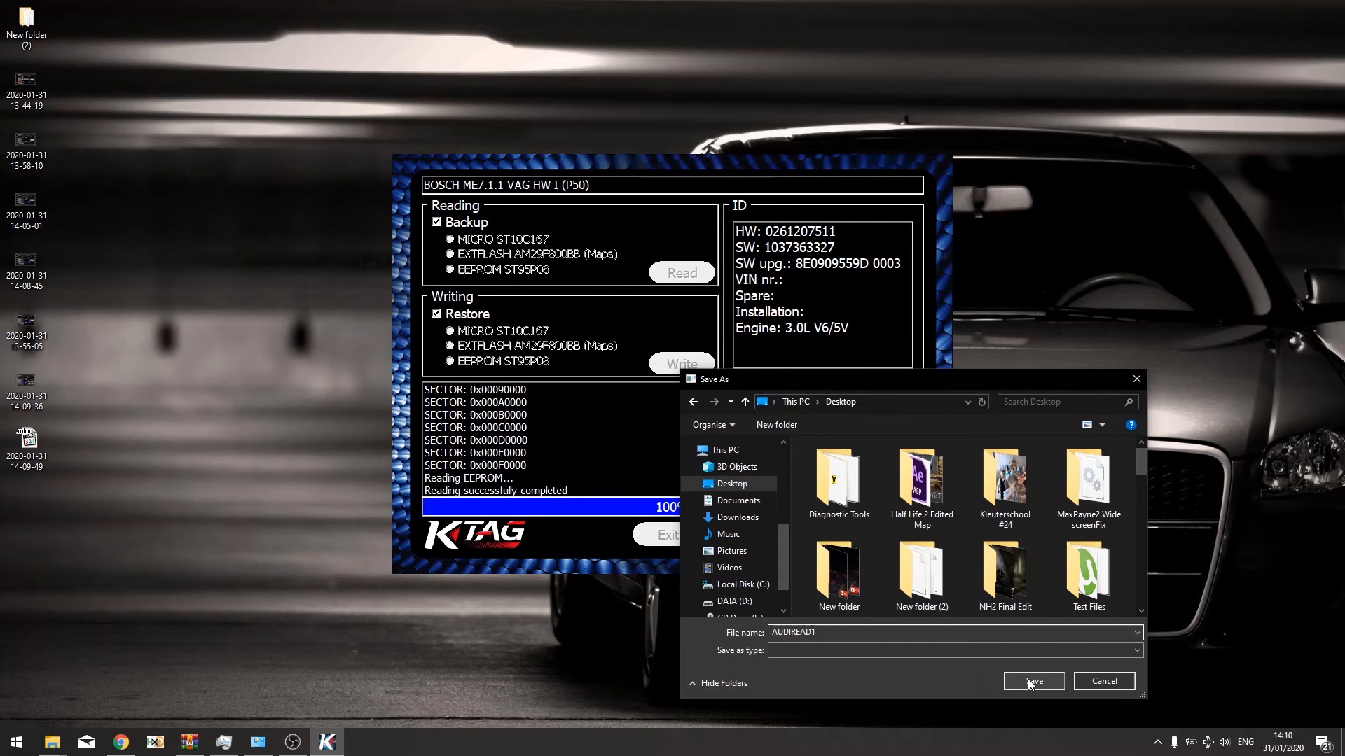
click(1032, 681)
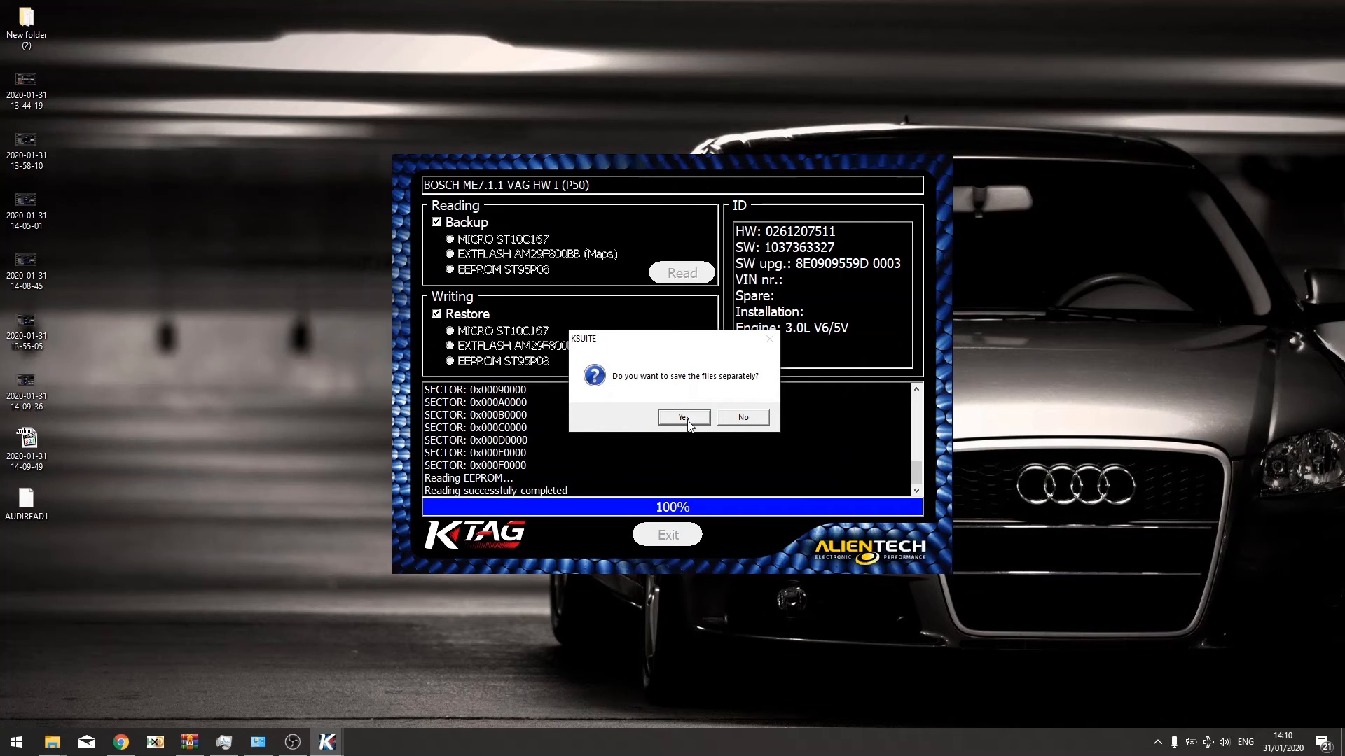
click(682, 418)
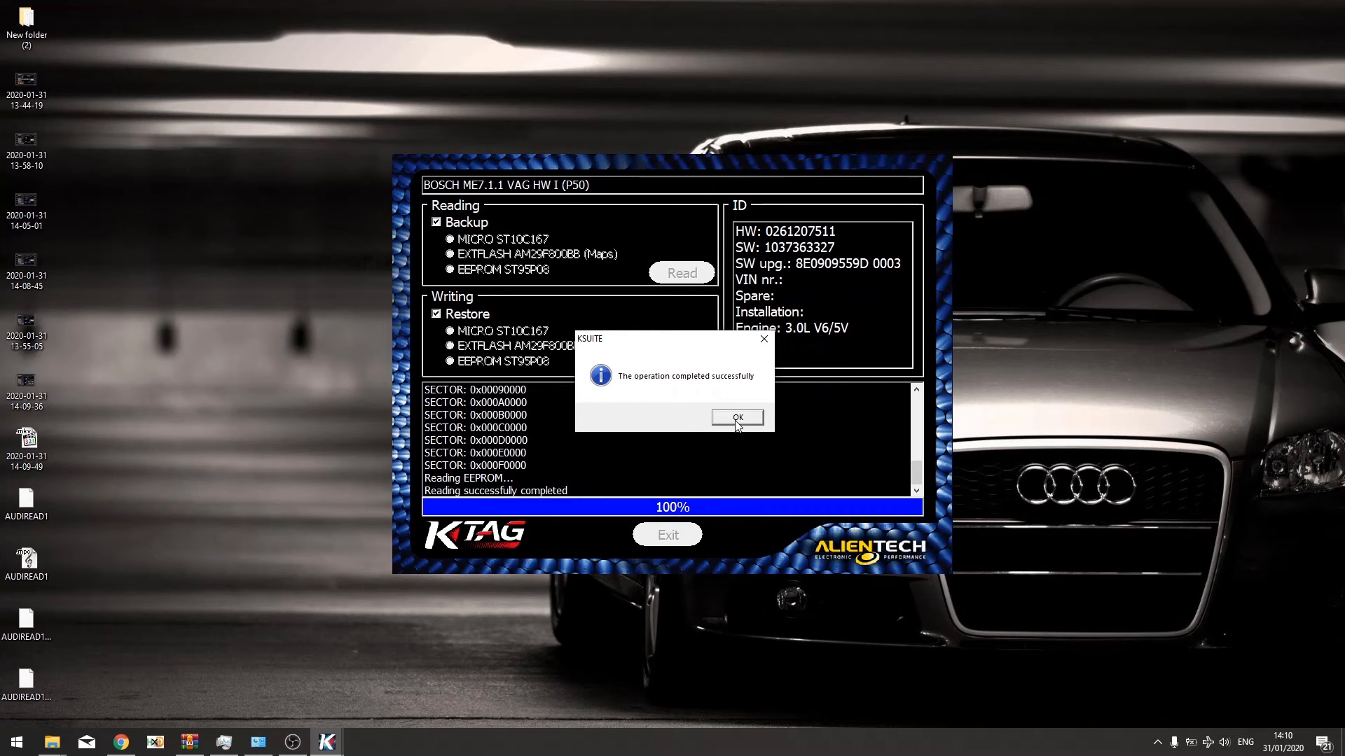
click(736, 417)
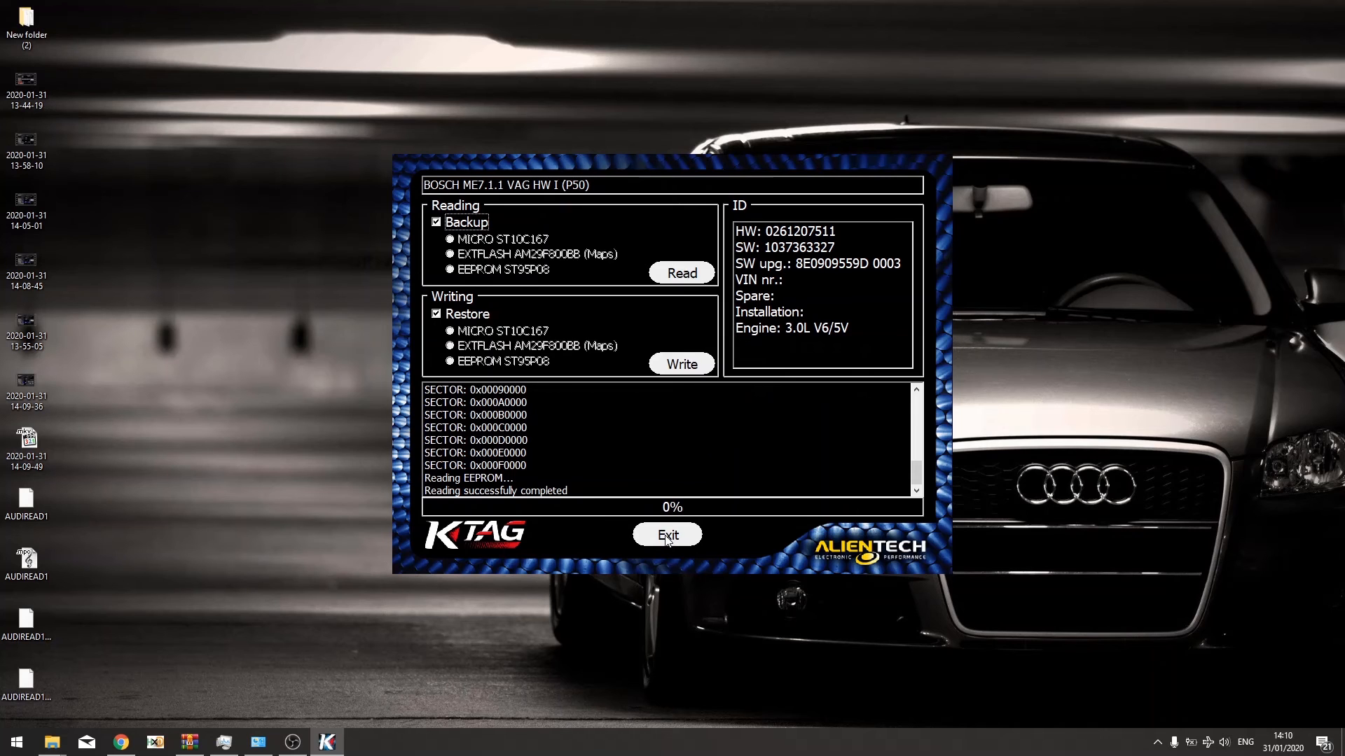
Exit the read screen, cancel the protocol list and close K-TAG to the desktop.
click(667, 533)
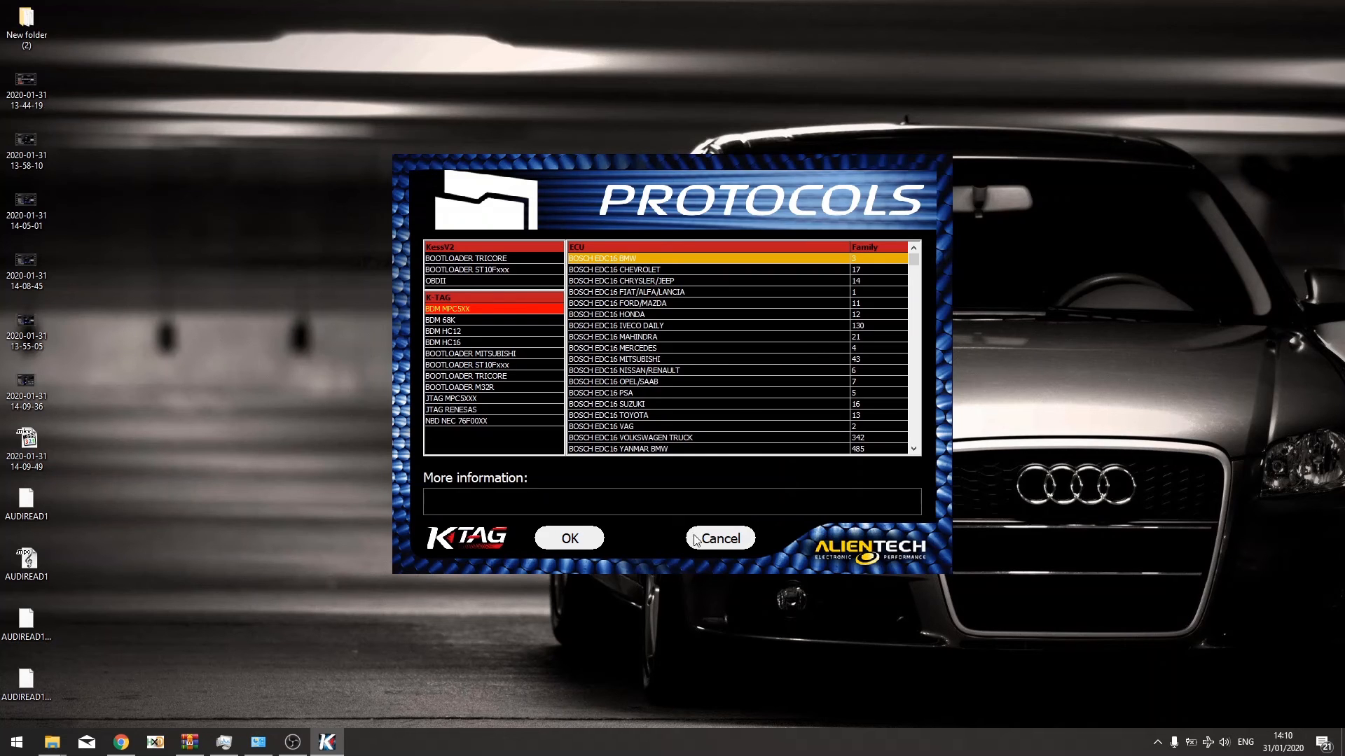
click(719, 538)
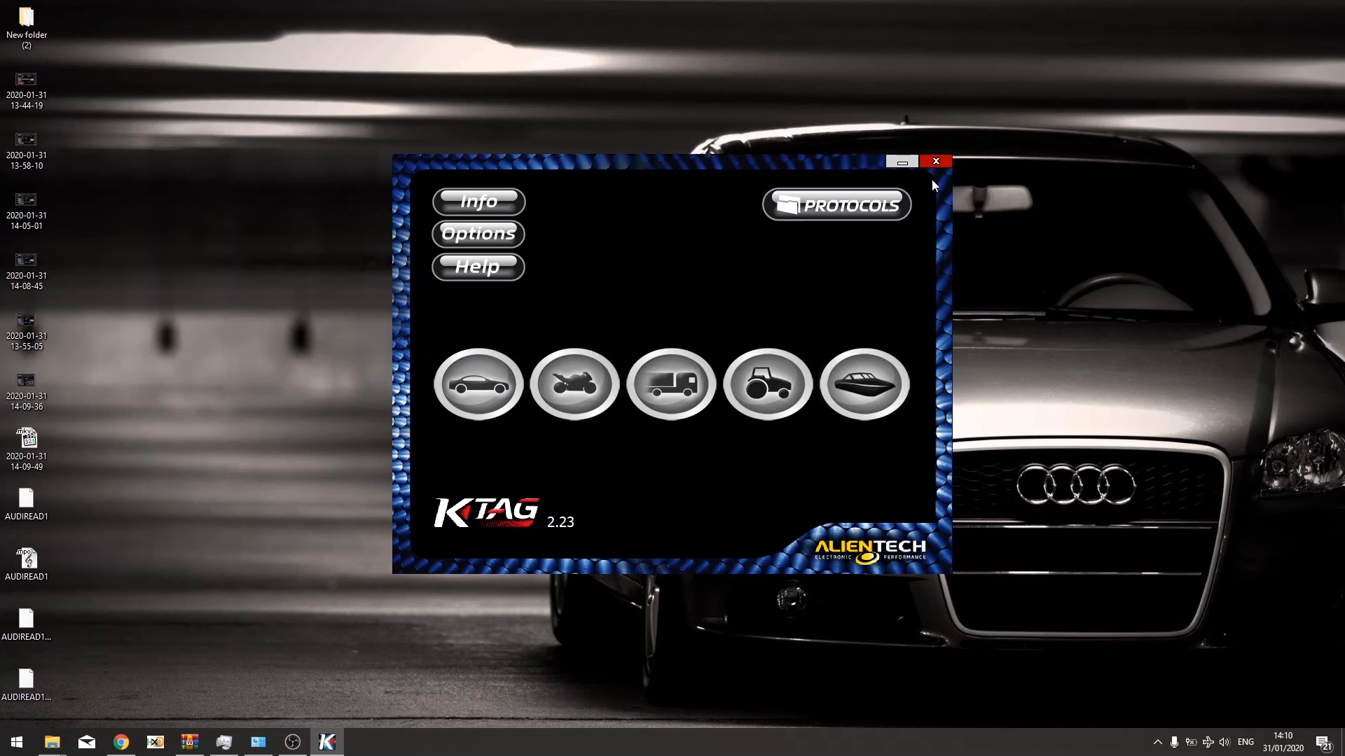
click(935, 161)
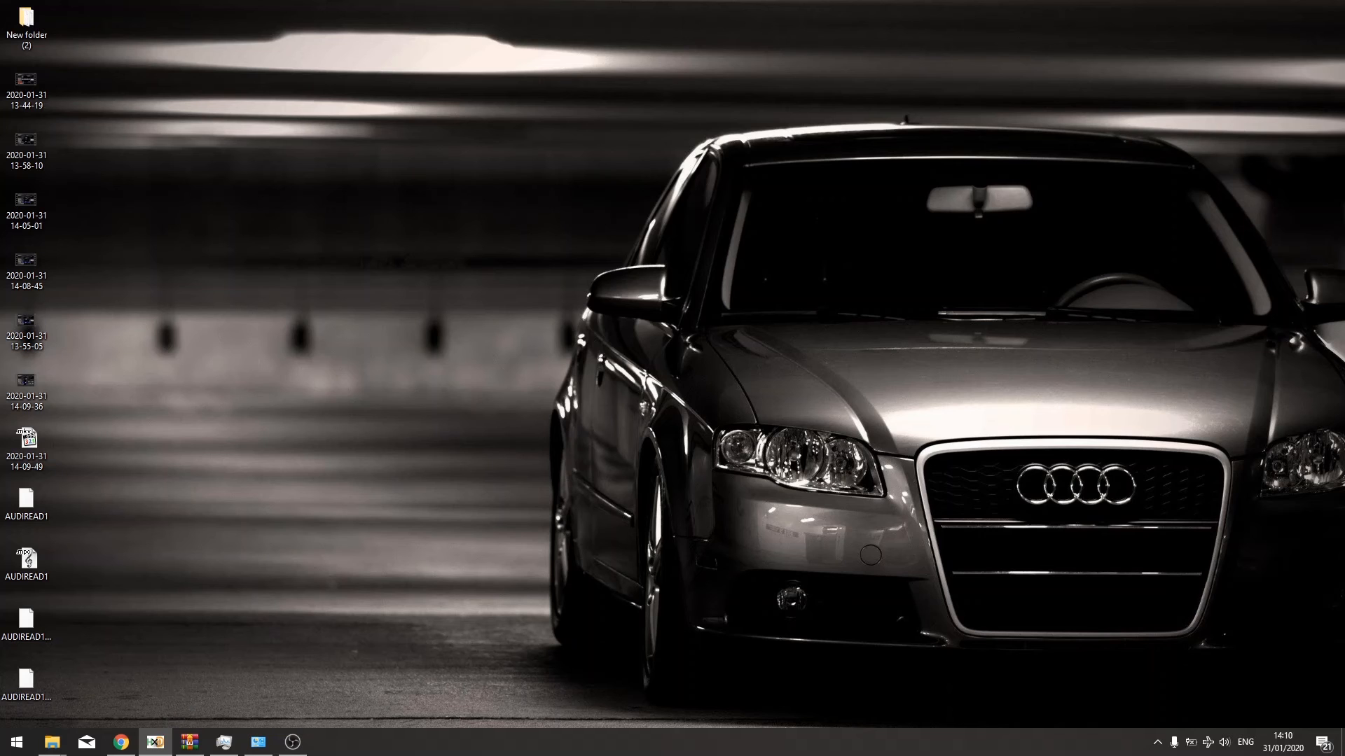
Launch HxD, load AUDIREAD1.EPR from the desktop and maximize the editor.
click(189, 742)
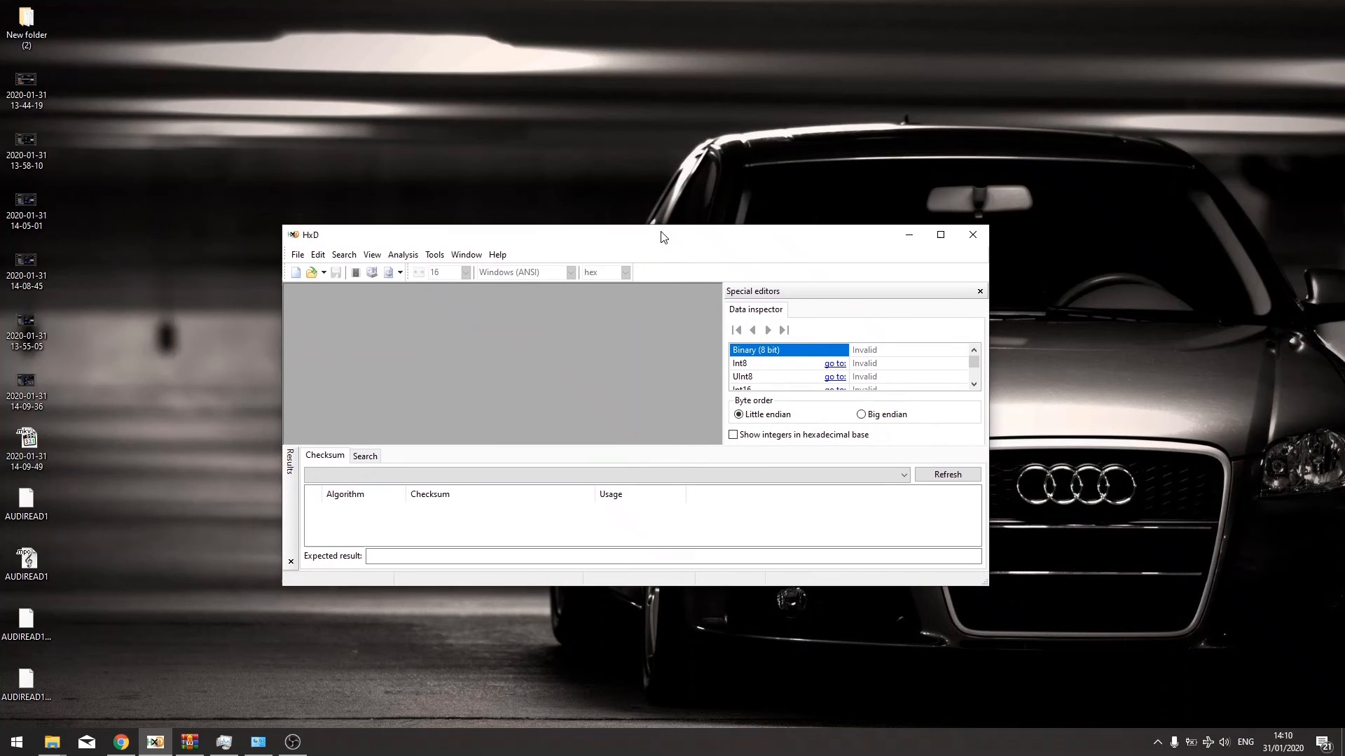
click(26, 617)
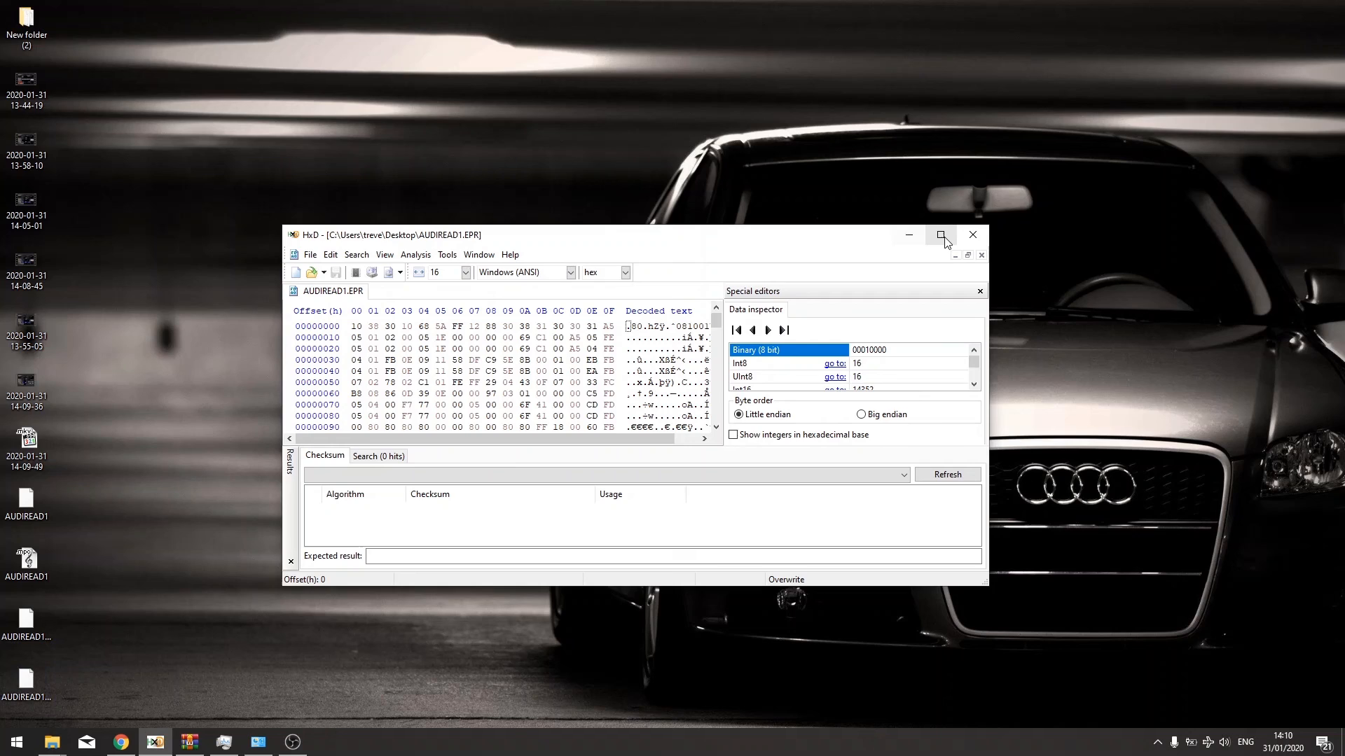
click(942, 234)
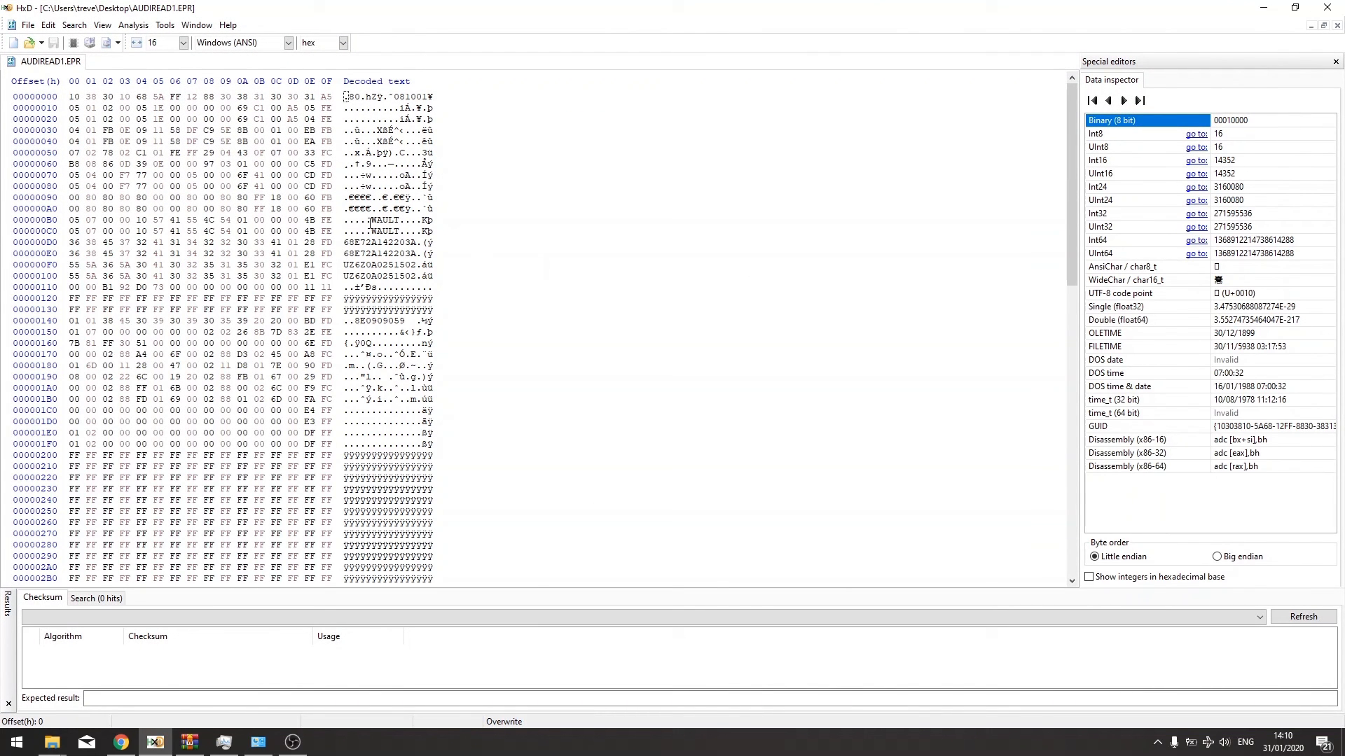
mouse_move(445, 271)
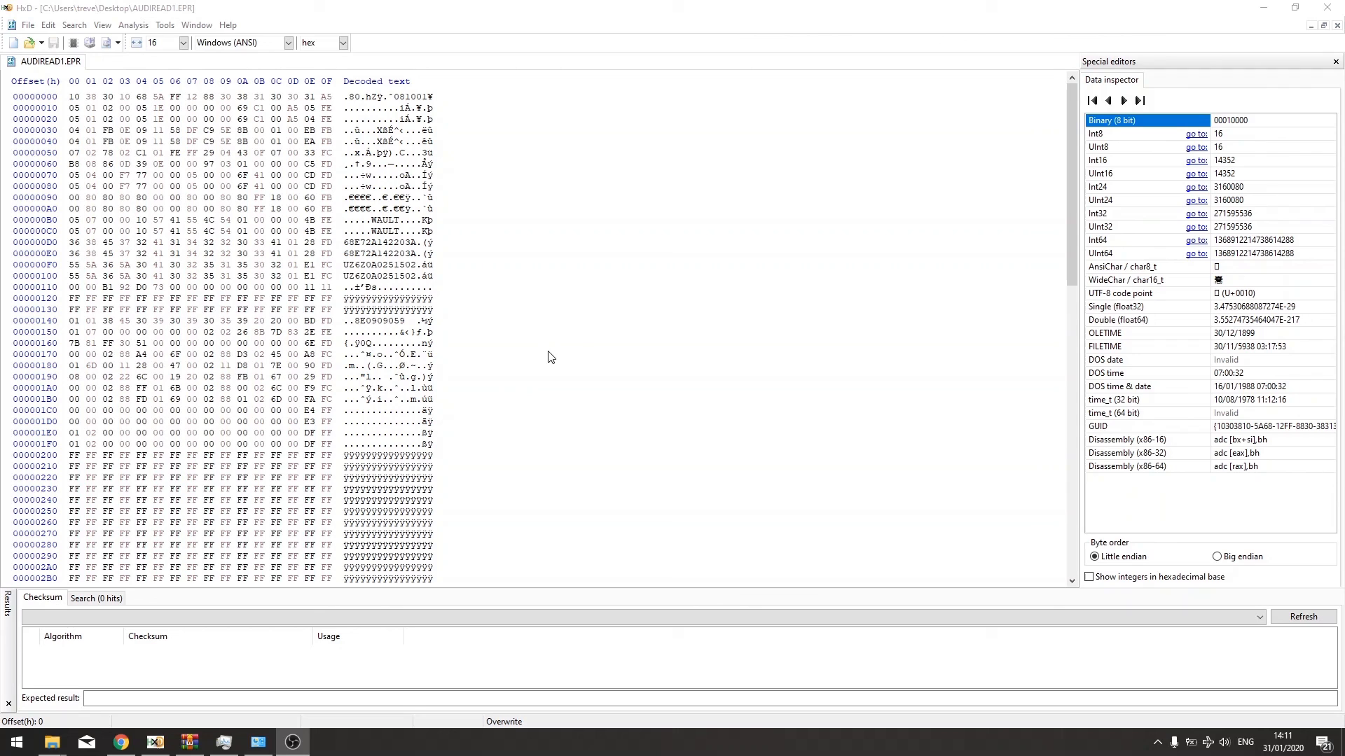
mouse_move(656, 370)
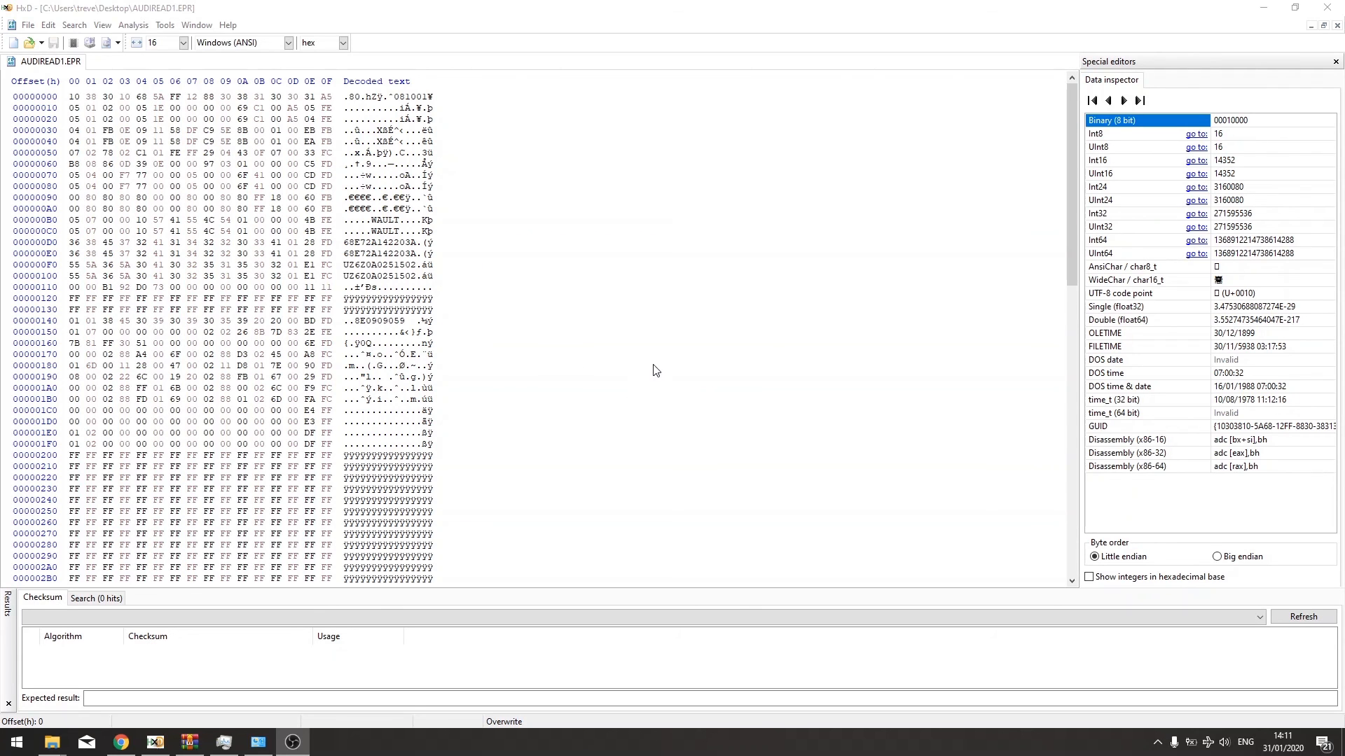
mouse_move(864, 337)
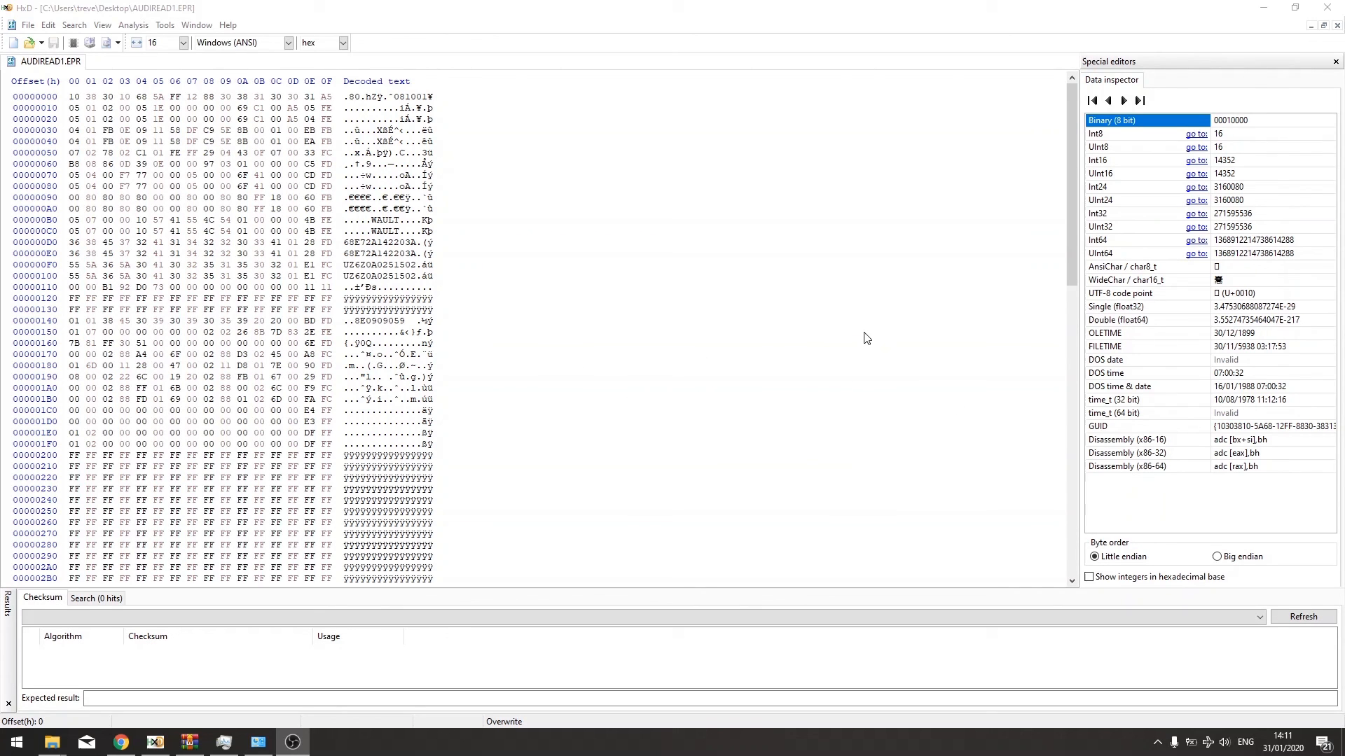